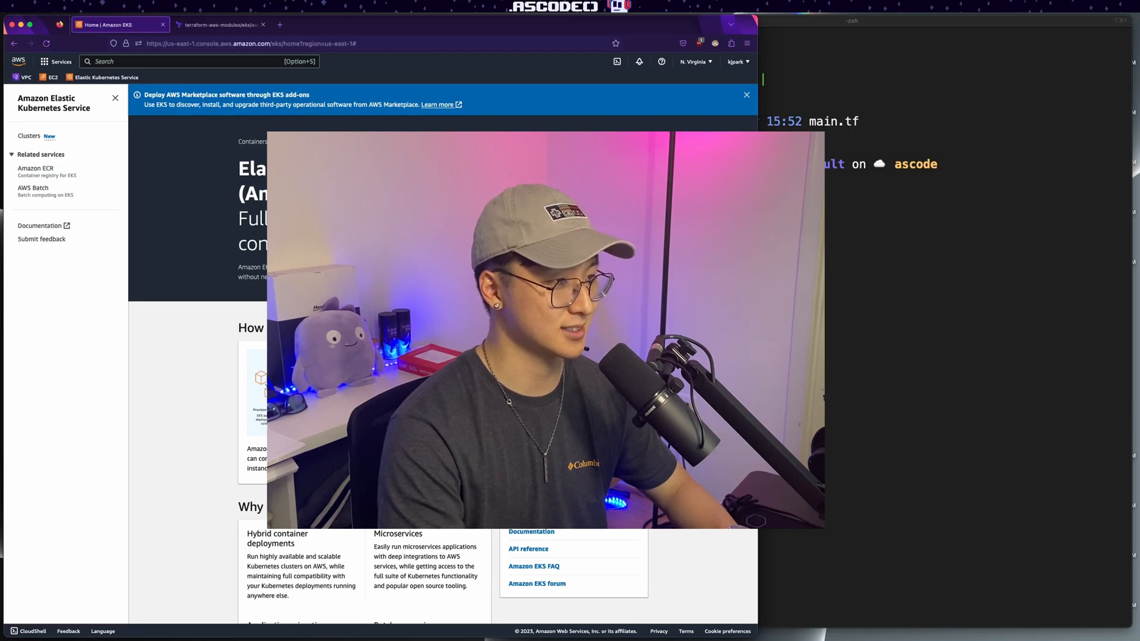
# Step: Review the eks module's README and Usage on the Registry, then follow its github.com Source Code link
pyautogui.click(221, 24)
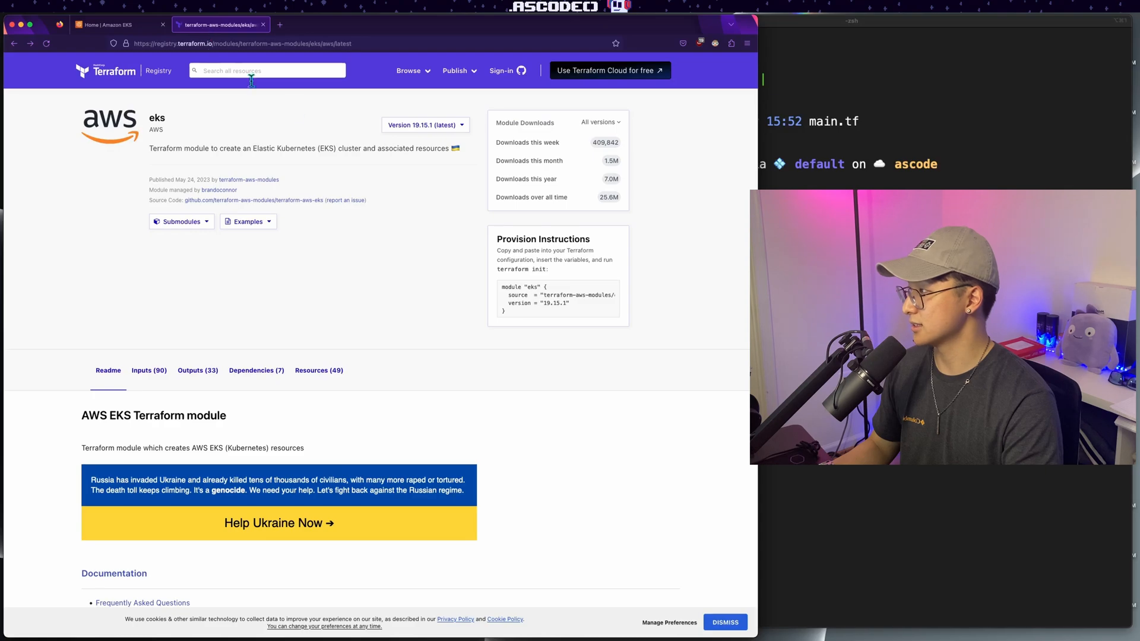
pyautogui.moveTo(439, 206)
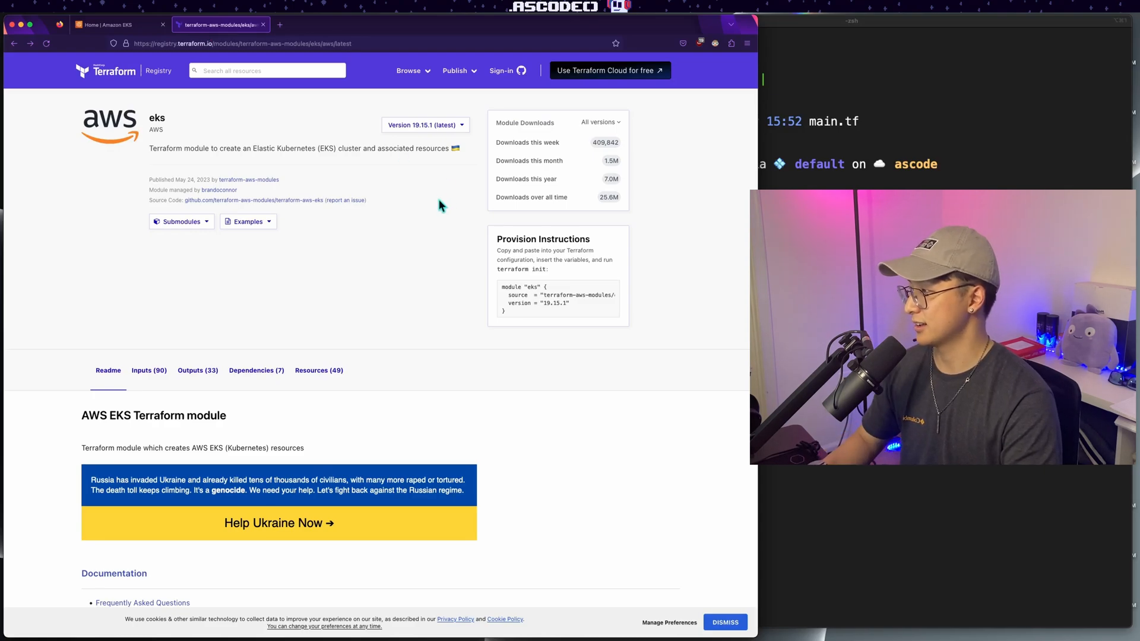
pyautogui.scroll(-3)
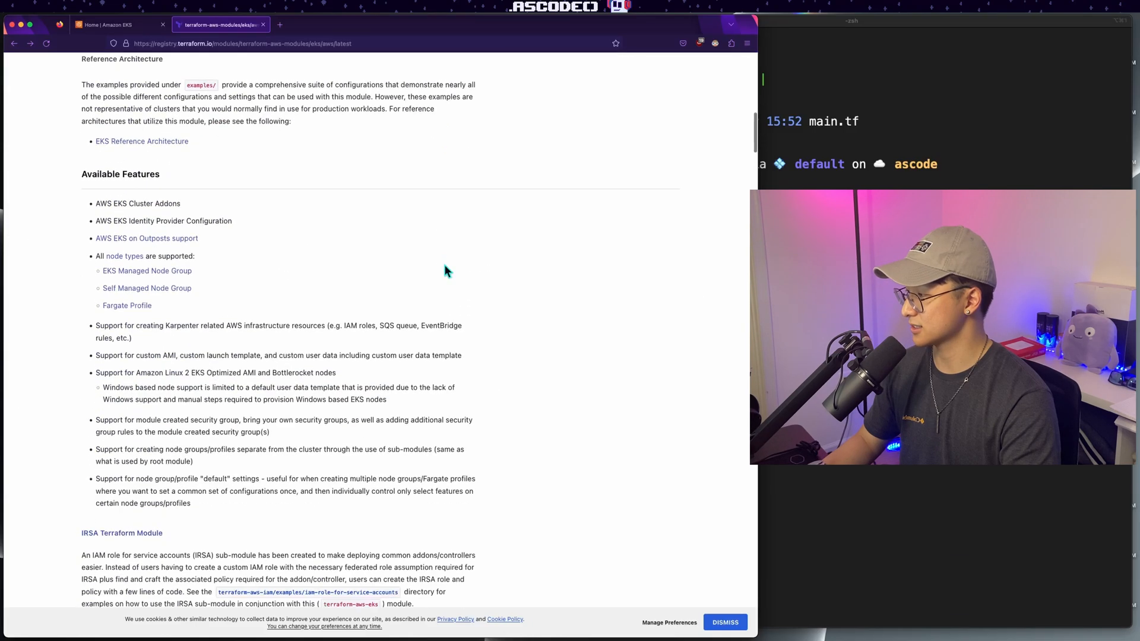
pyautogui.scroll(-3)
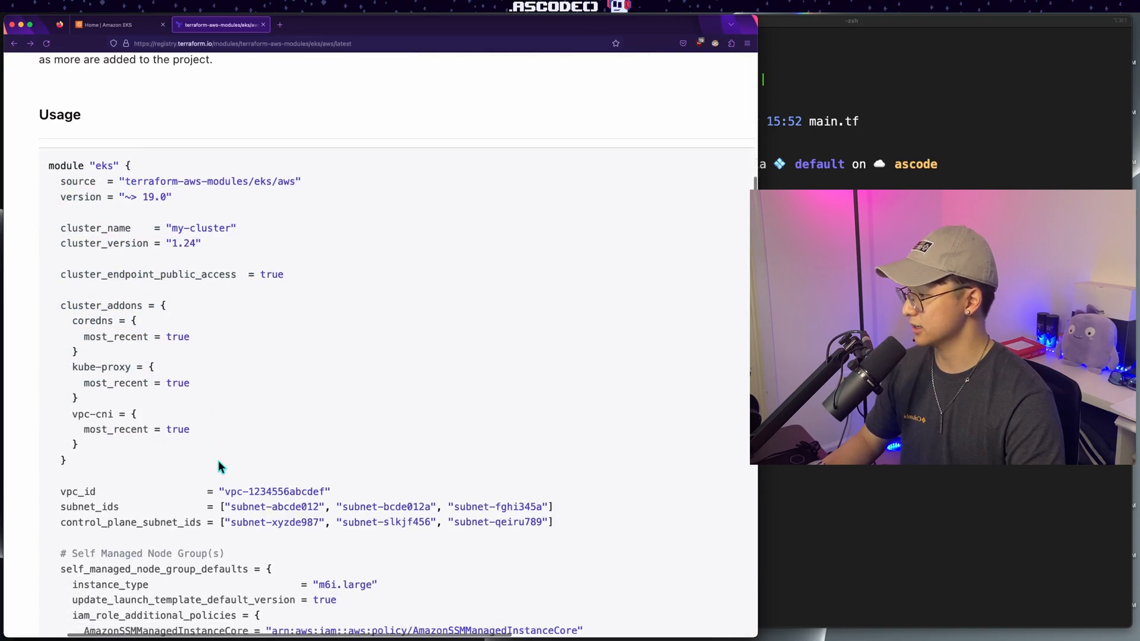
pyautogui.scroll(-3)
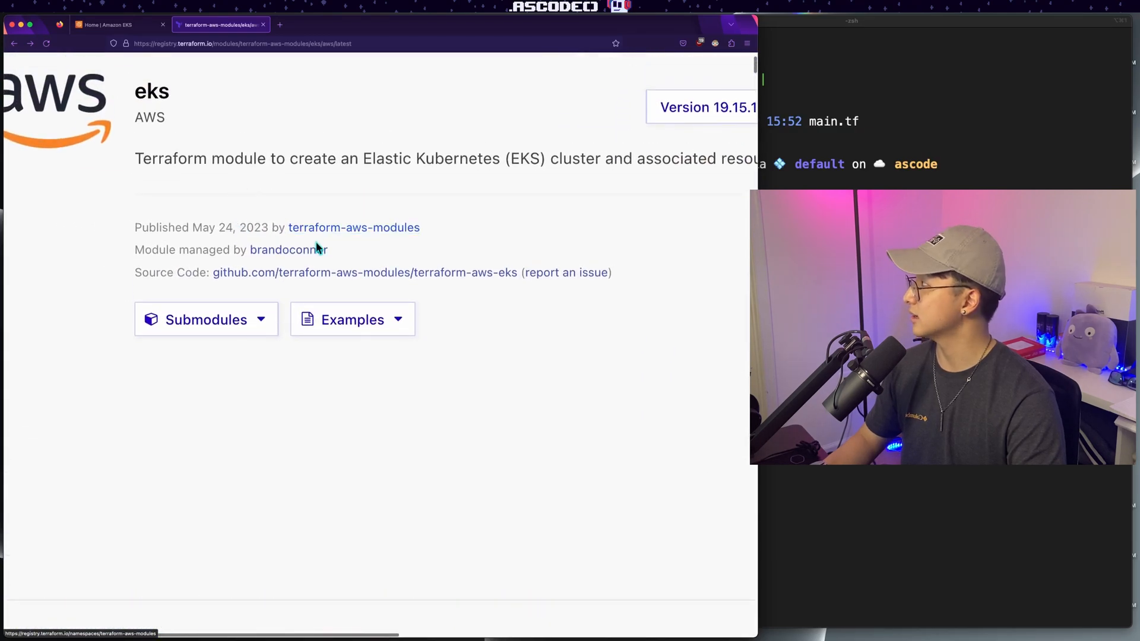
pyautogui.moveTo(365, 273)
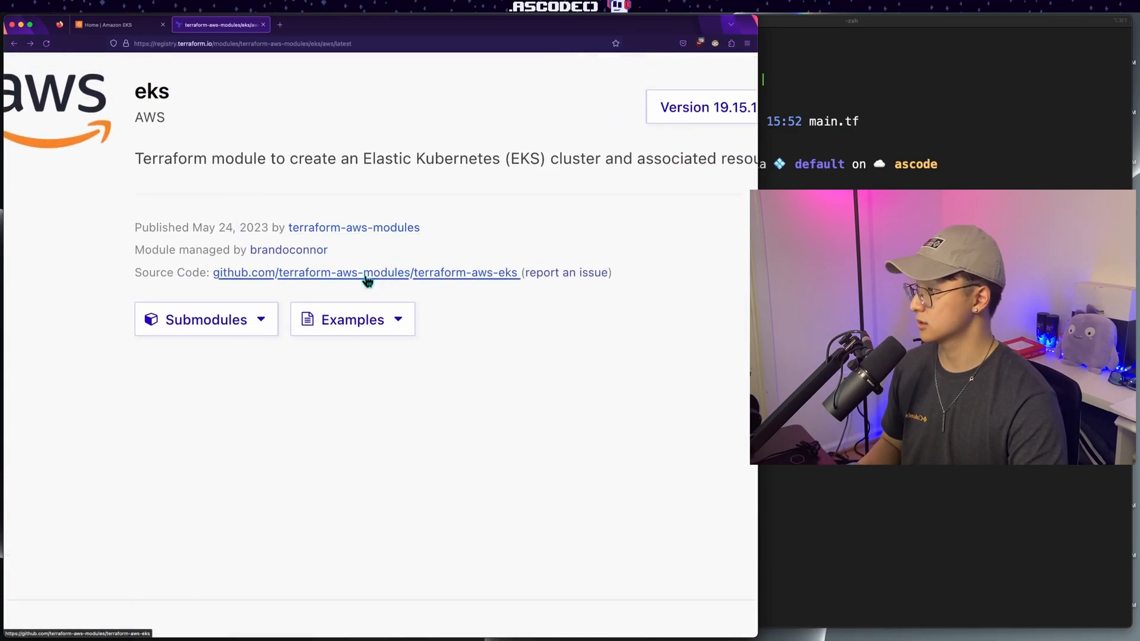
pyautogui.click(366, 272)
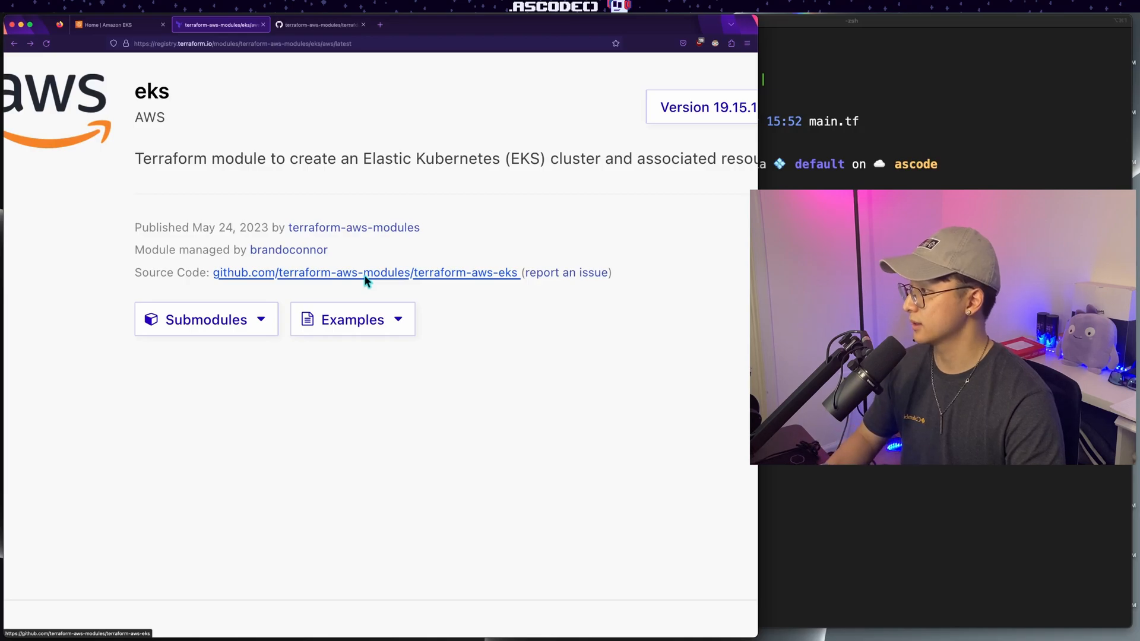
# Step: Browse the terraform-aws-eks repository and open its examples folder listing complete, fargate_profile and others
pyautogui.click(365, 273)
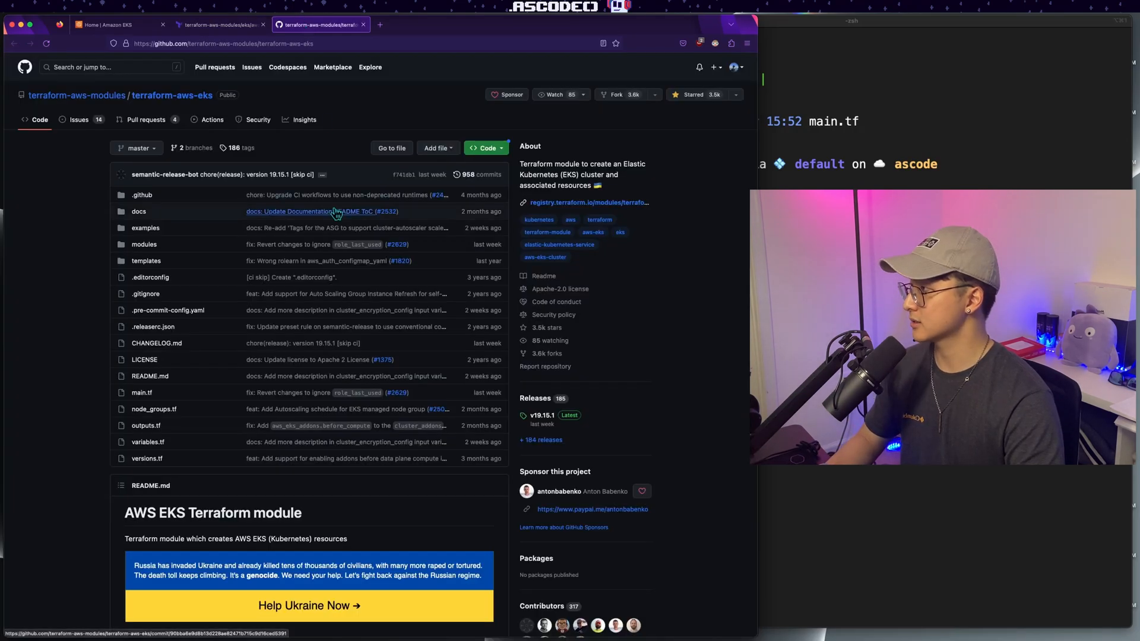
pyautogui.scroll(-3)
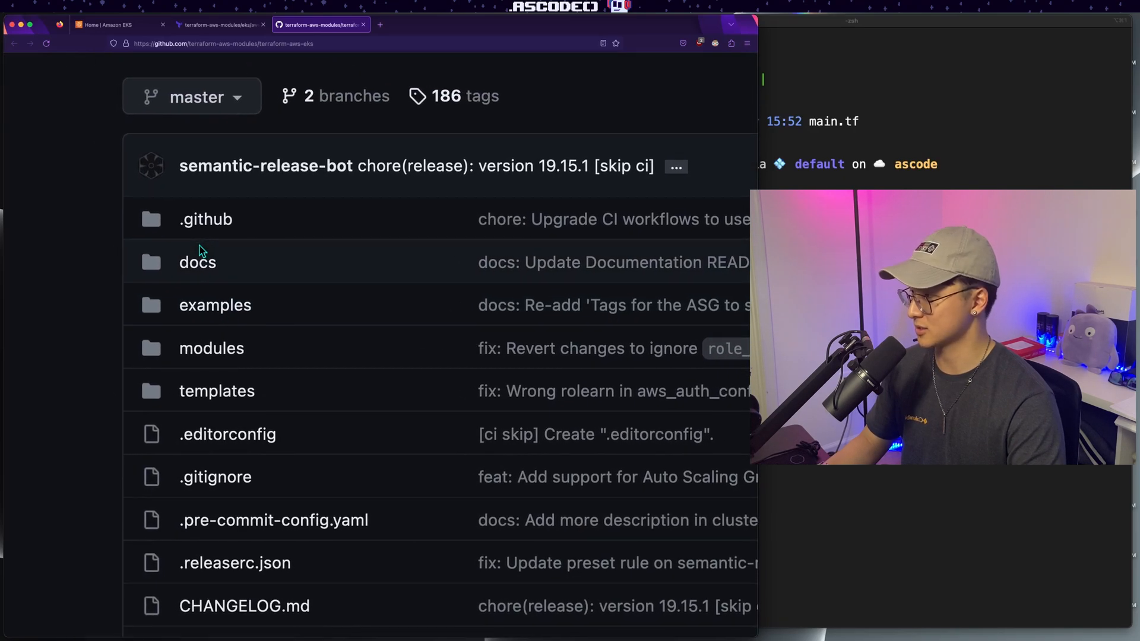
pyautogui.click(215, 305)
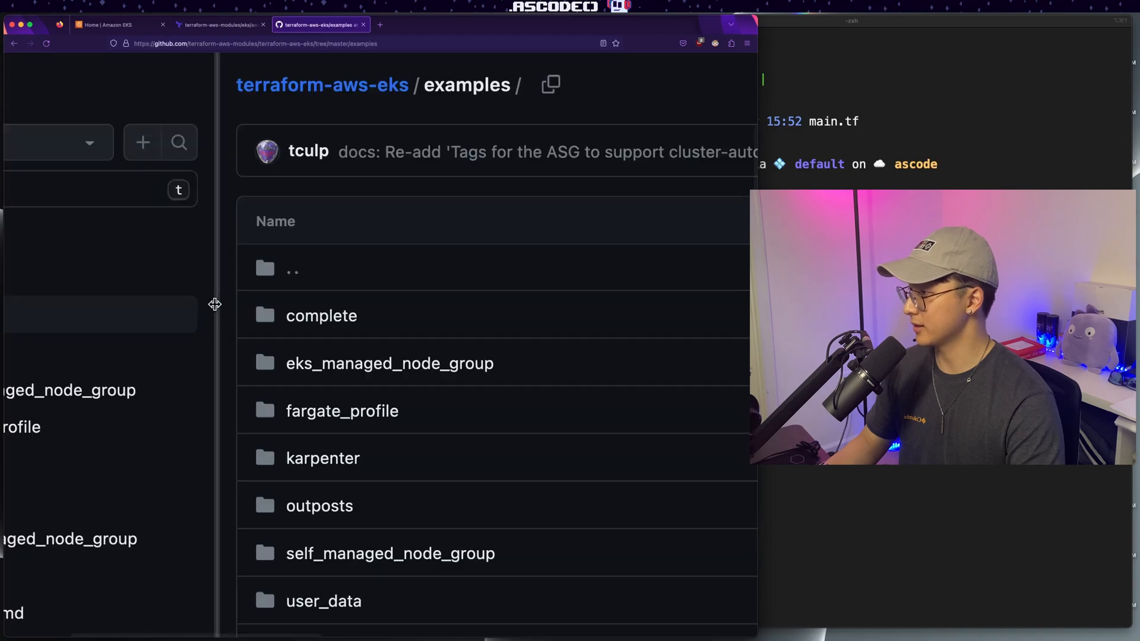
pyautogui.scroll(-3)
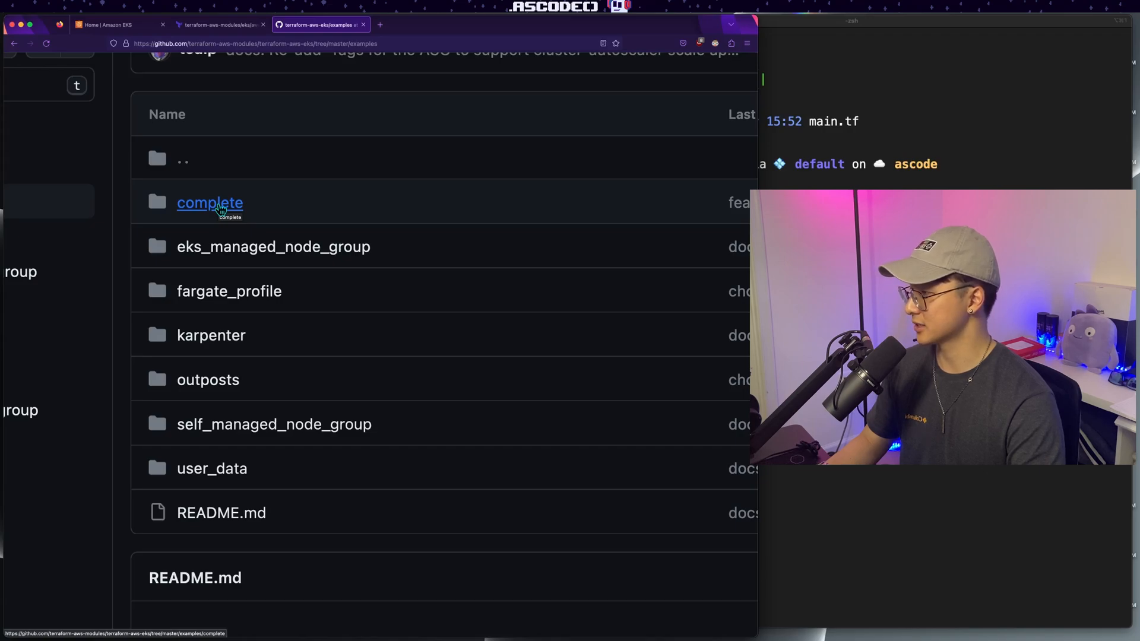
pyautogui.moveTo(274, 247)
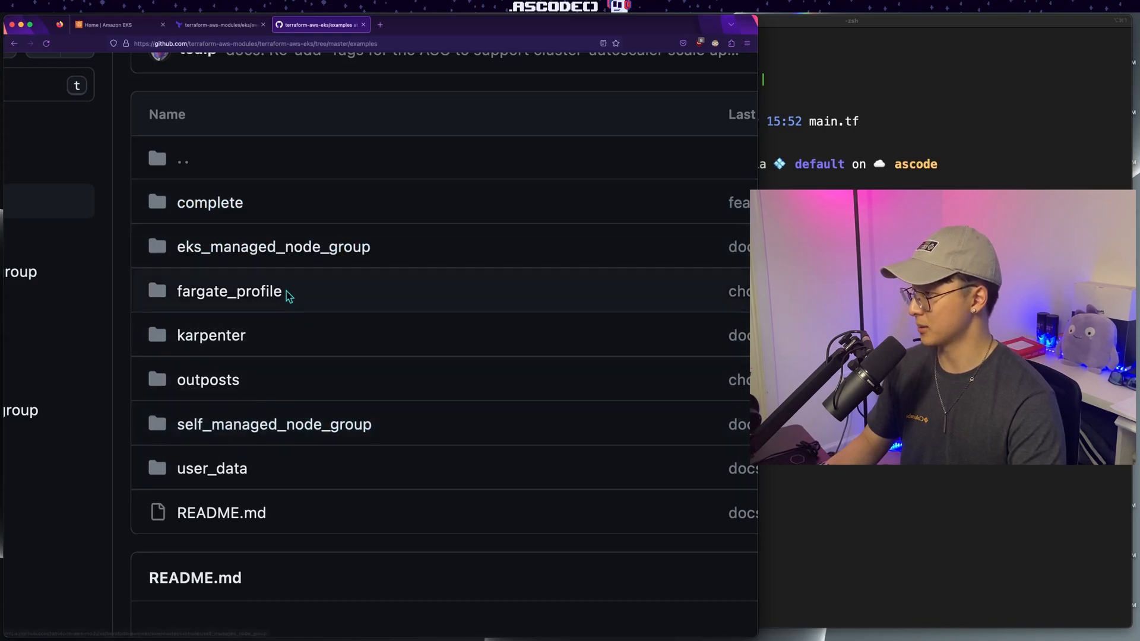
pyautogui.moveTo(118, 385)
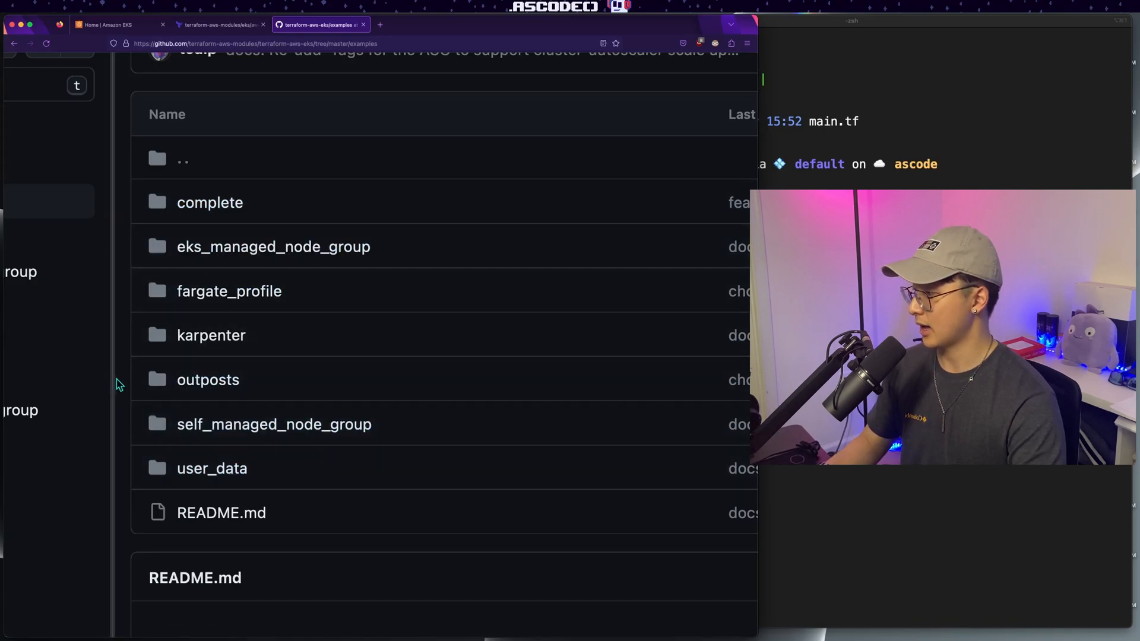
pyautogui.moveTo(274, 425)
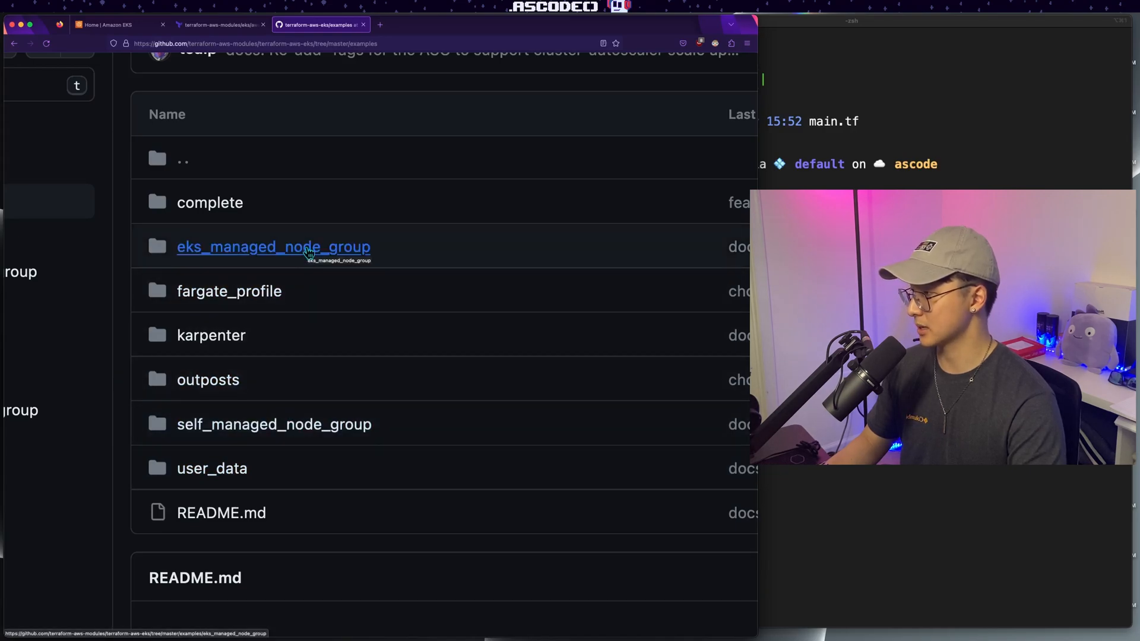
pyautogui.moveTo(210, 203)
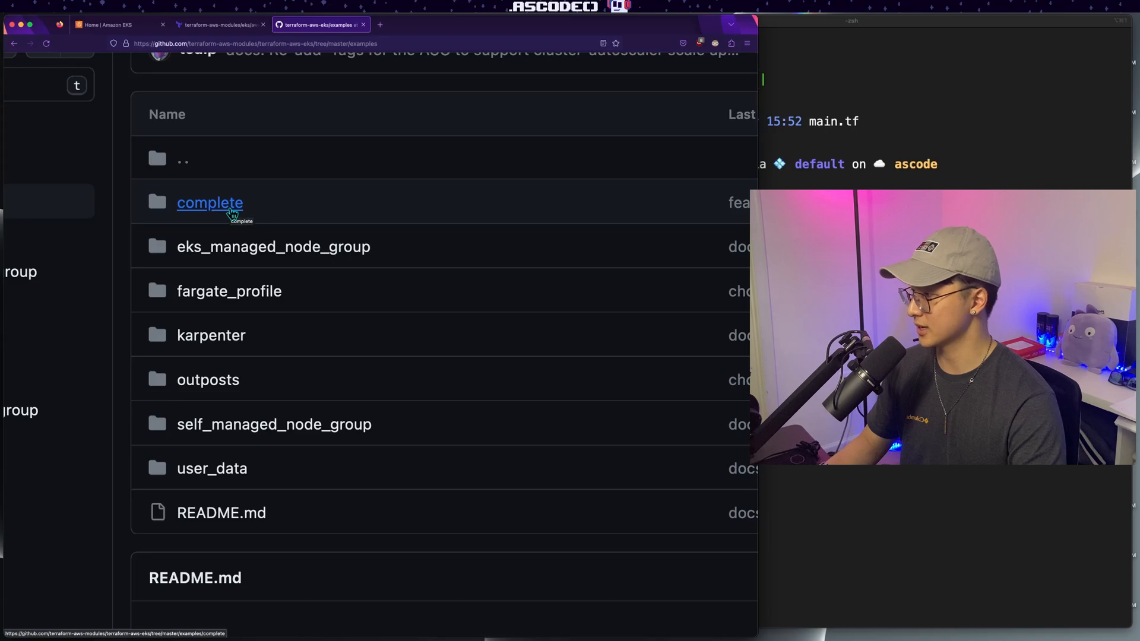
pyautogui.moveTo(273, 247)
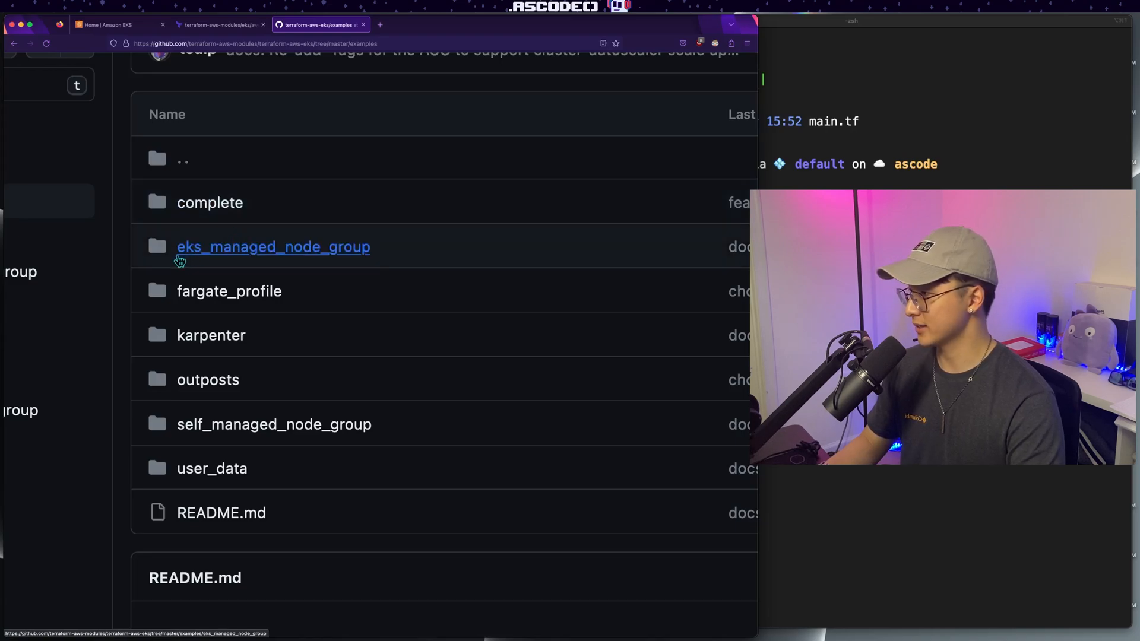
pyautogui.moveTo(396, 258)
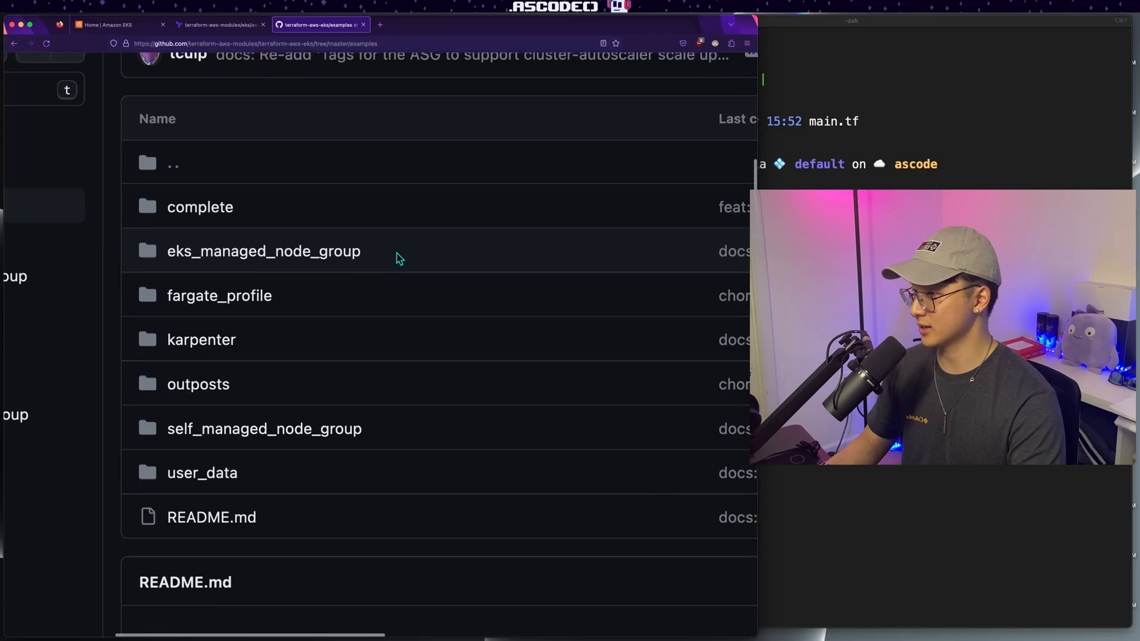
# Step: Open examples/complete/main.tf and read through its provider, node group and aws-auth settings
pyautogui.click(199, 206)
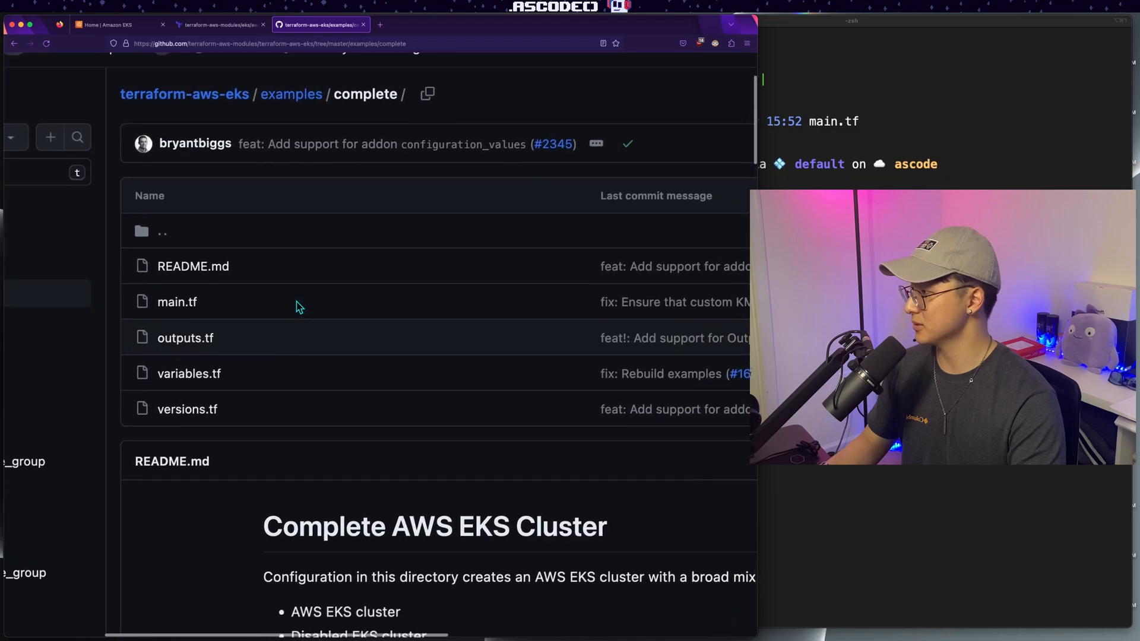
pyautogui.moveTo(177, 302)
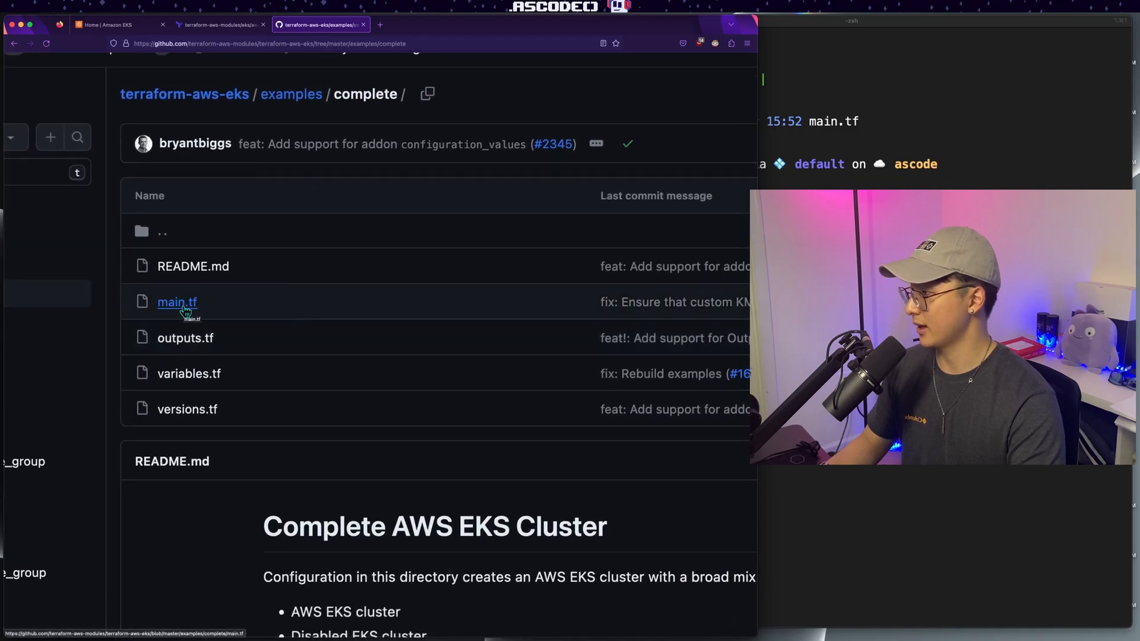
pyautogui.click(177, 301)
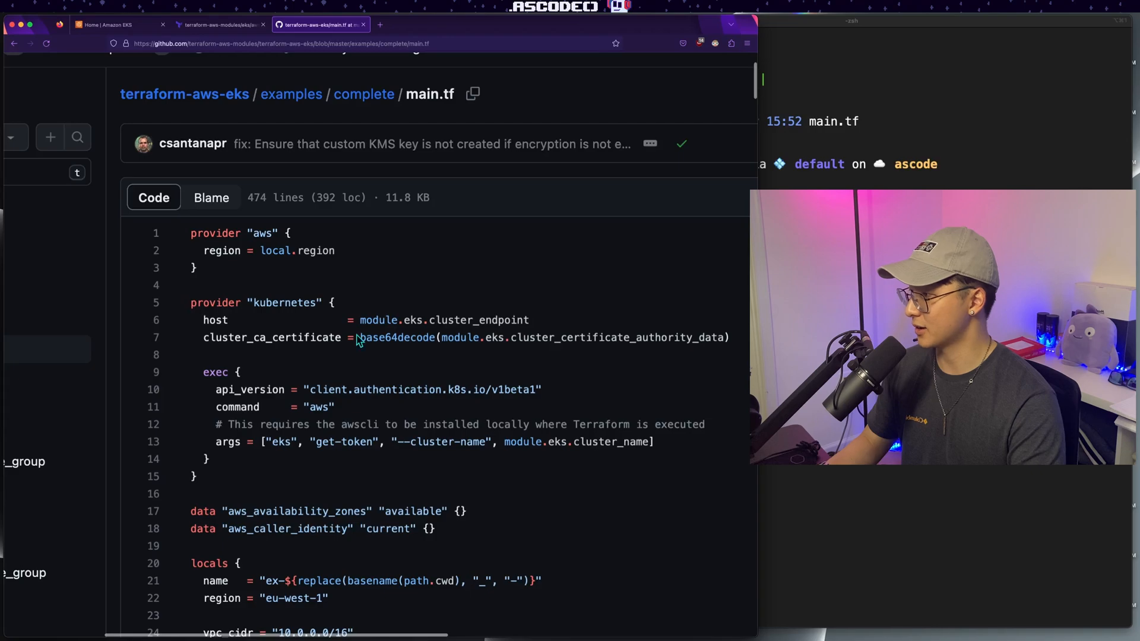
pyautogui.scroll(-3)
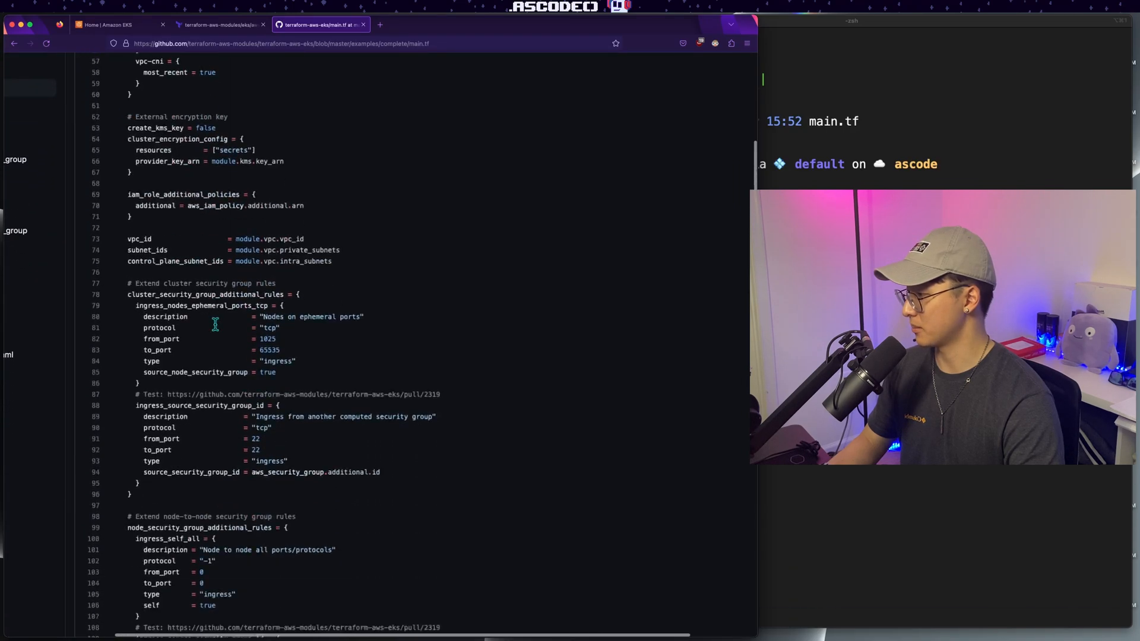
pyautogui.scroll(-3)
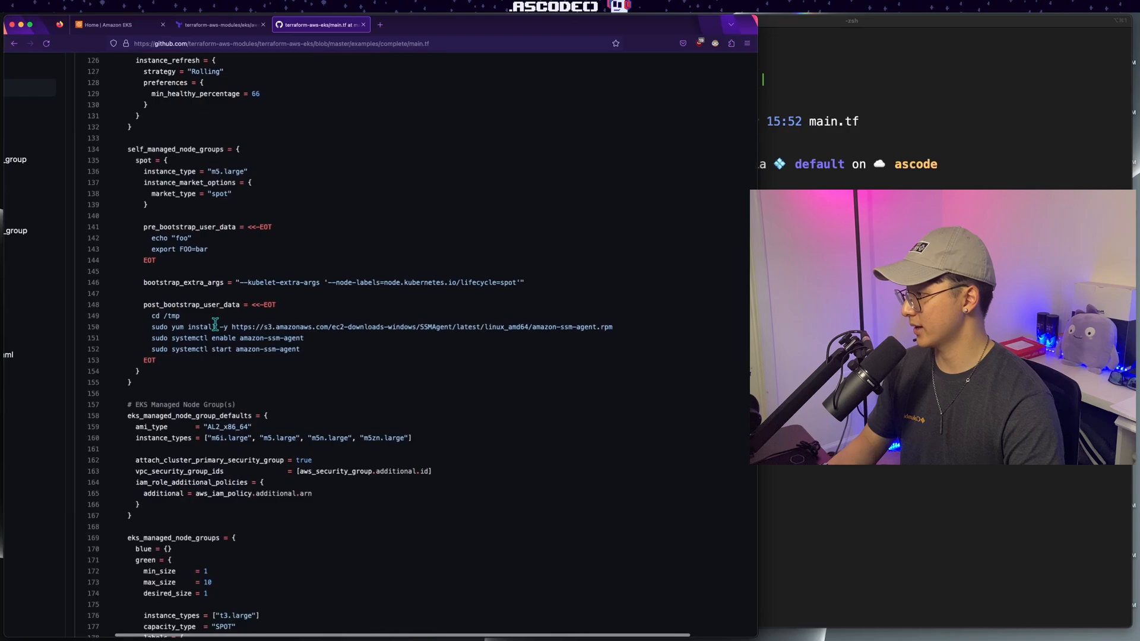
pyautogui.scroll(-3)
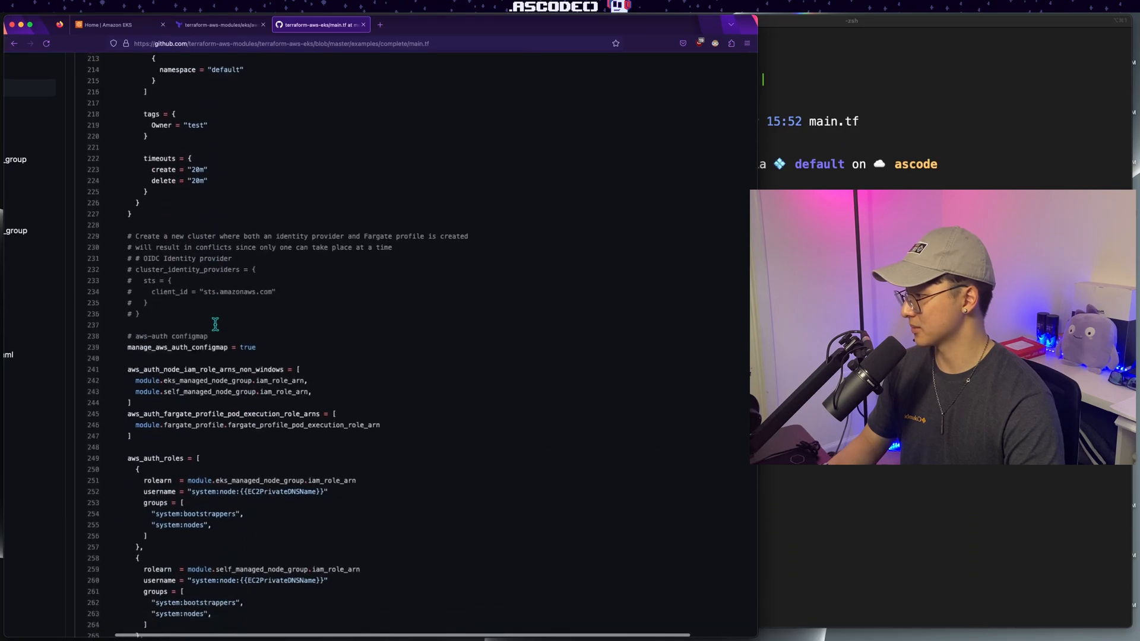
pyautogui.scroll(-3)
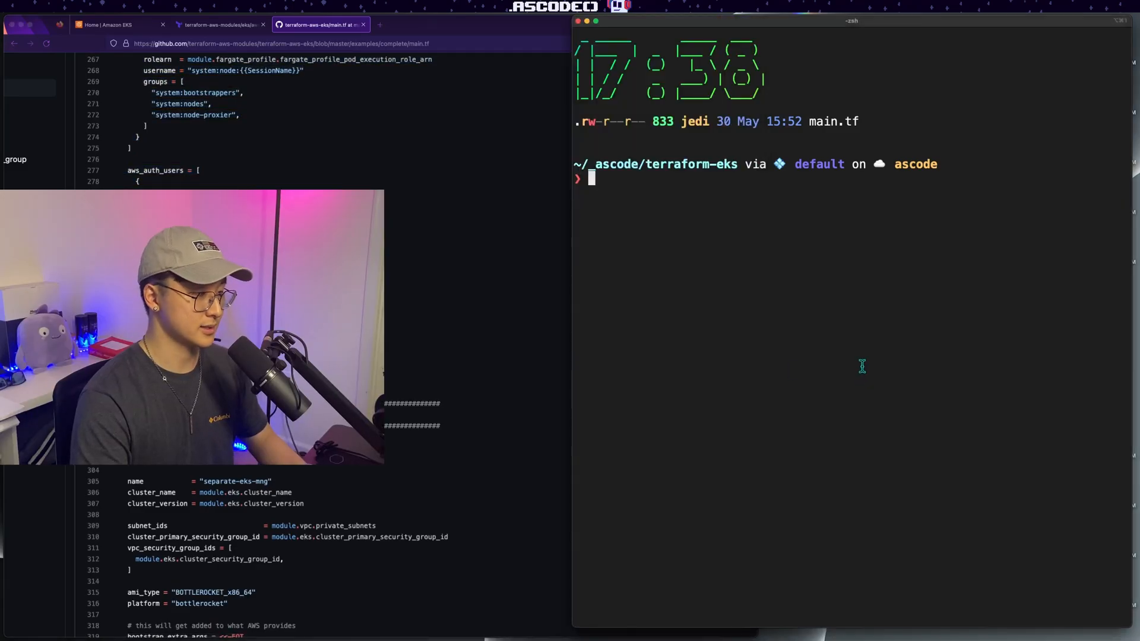
# Step: Launch the terraform-eks folder in VS Code with `code .` and view main.tf's provider, locals and vpc blocks
pyautogui.write('code .')
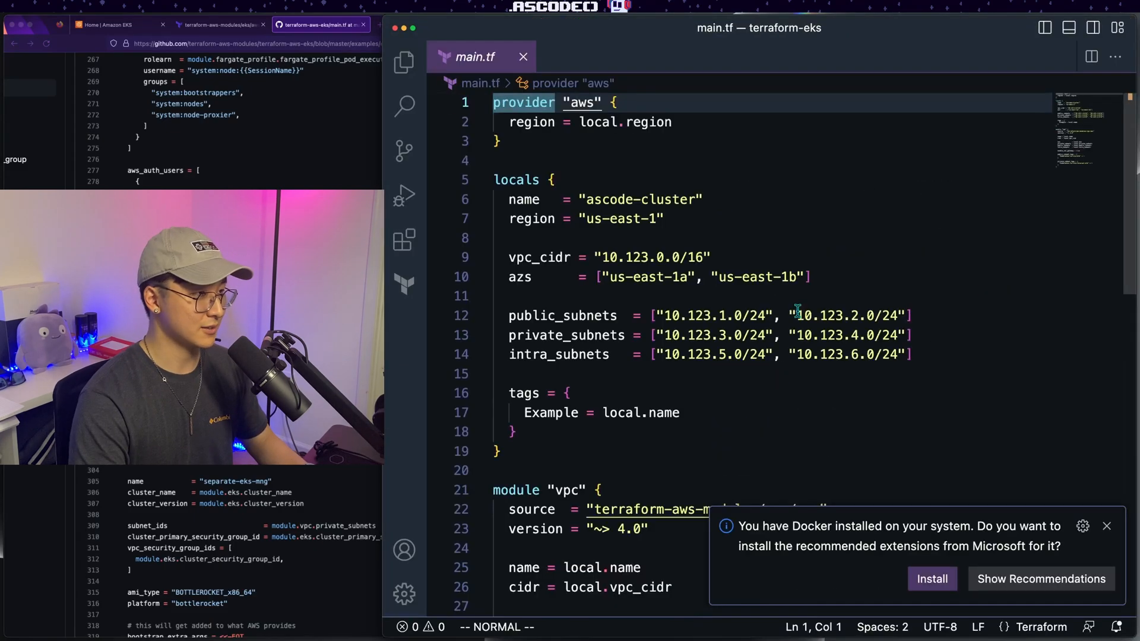
pyautogui.scroll(-3)
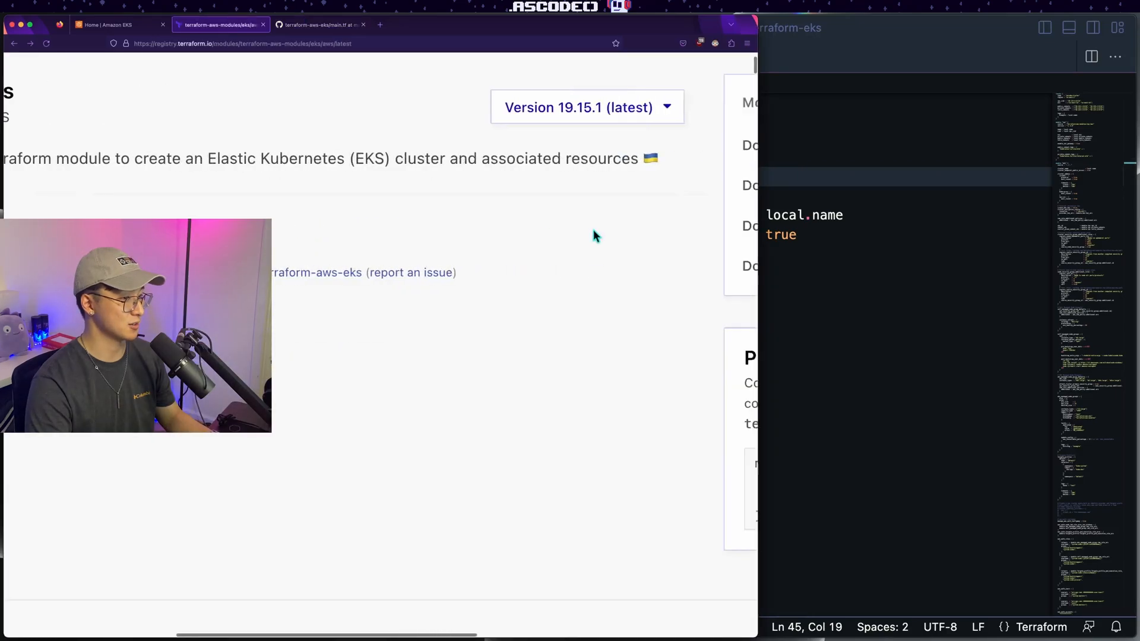
# Step: Paste the Registry's module "eks" block (terraform-aws-modules/eks/aws, version 19.15.1) into main.tf and save
pyautogui.scroll(-3)
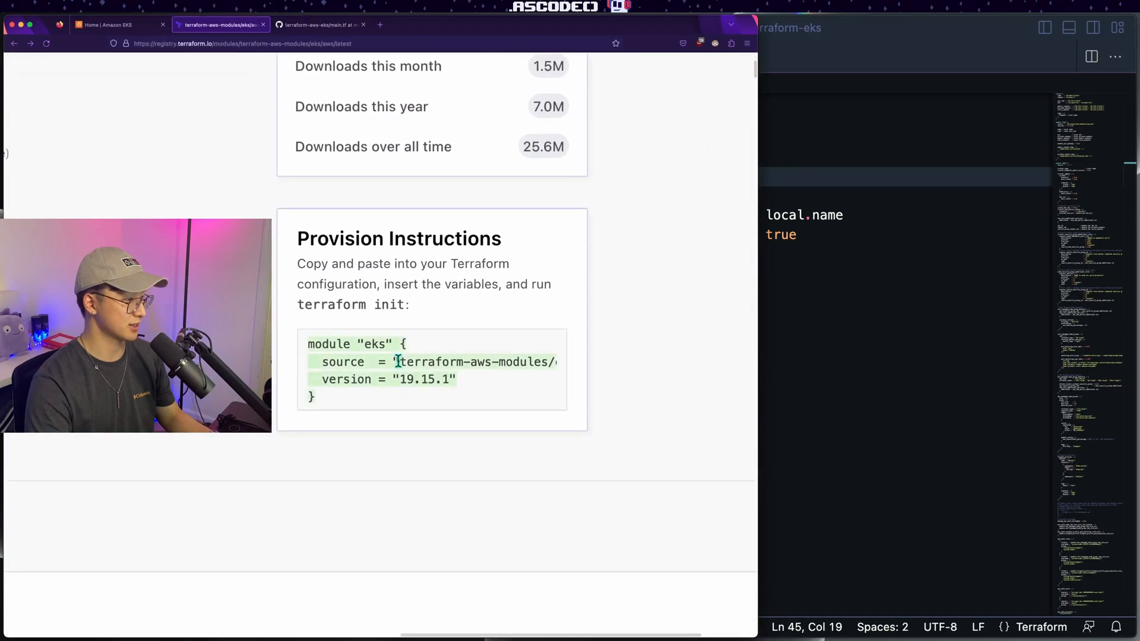
pyautogui.rightClick(397, 362)
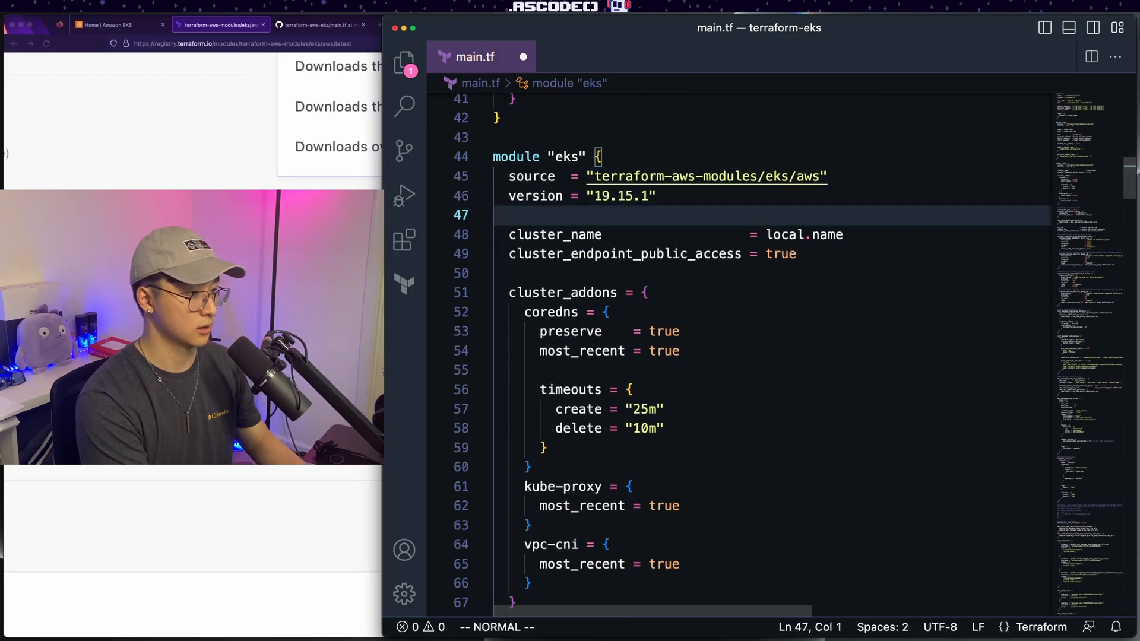
pyautogui.press('cmd+s')
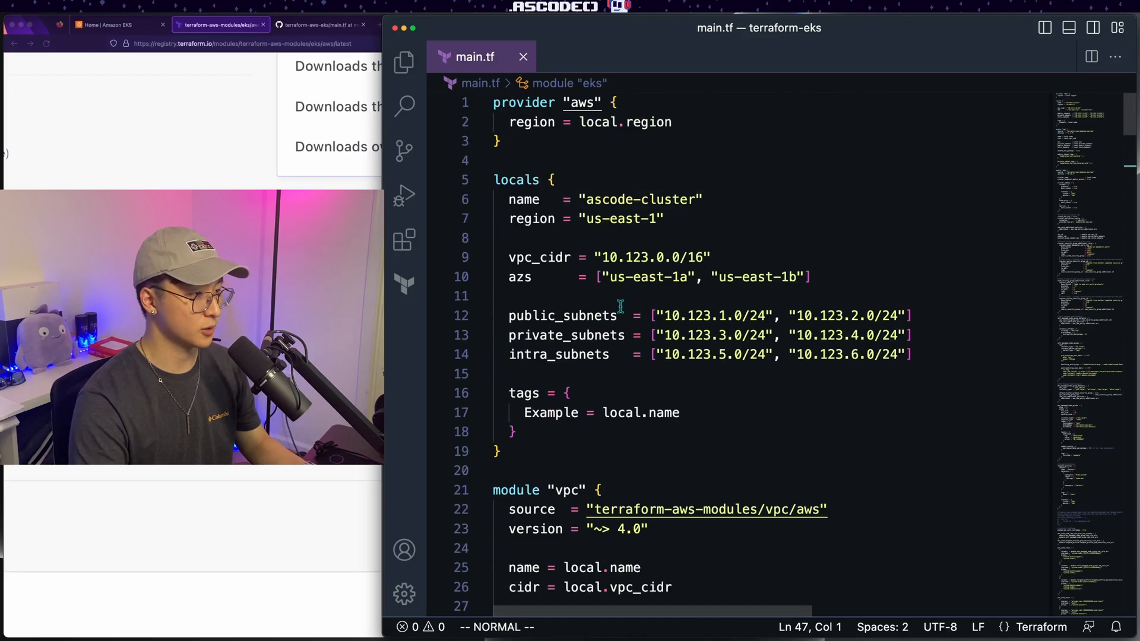
# Step: Trim the coredns addon to only most_recent, removing preserve and timeouts, and save
pyautogui.scroll(-3)
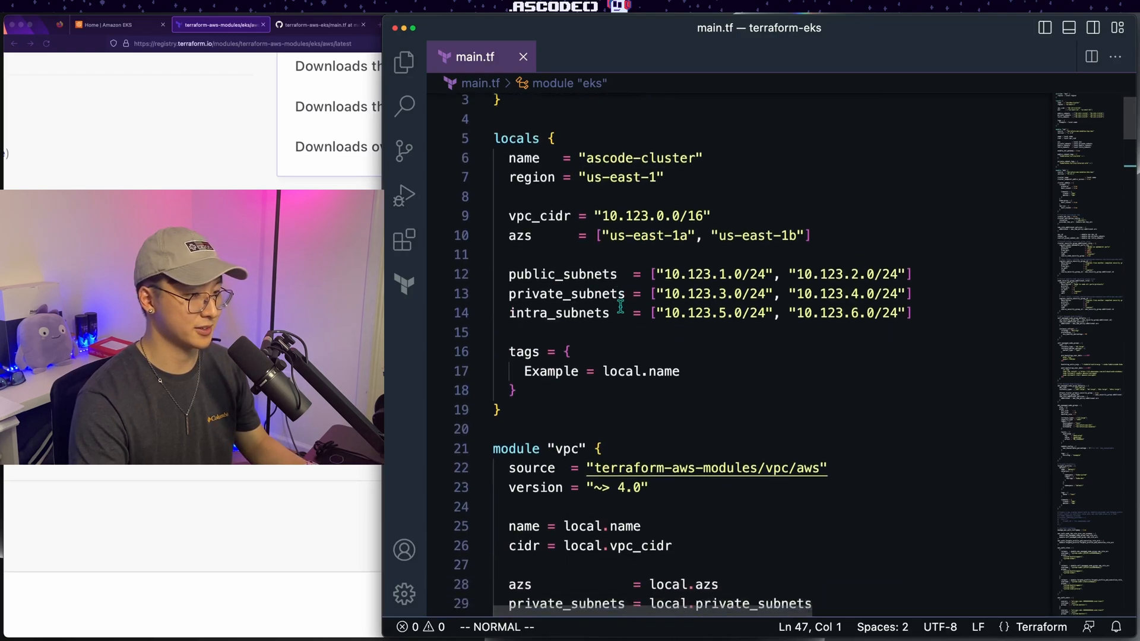
pyautogui.scroll(-3)
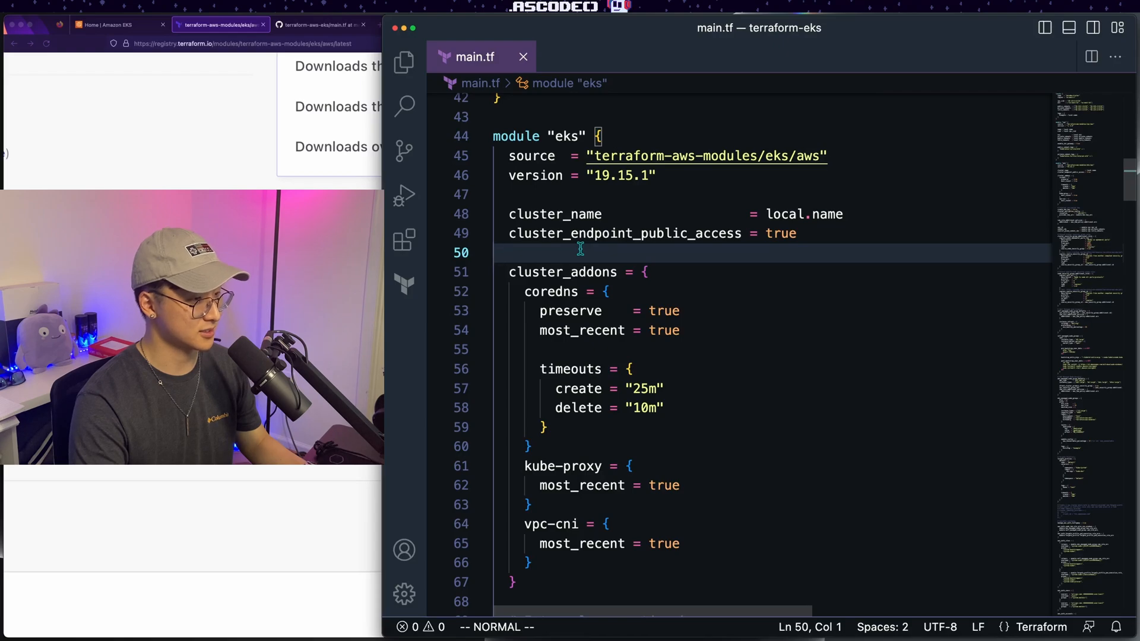
pyautogui.scroll(-3)
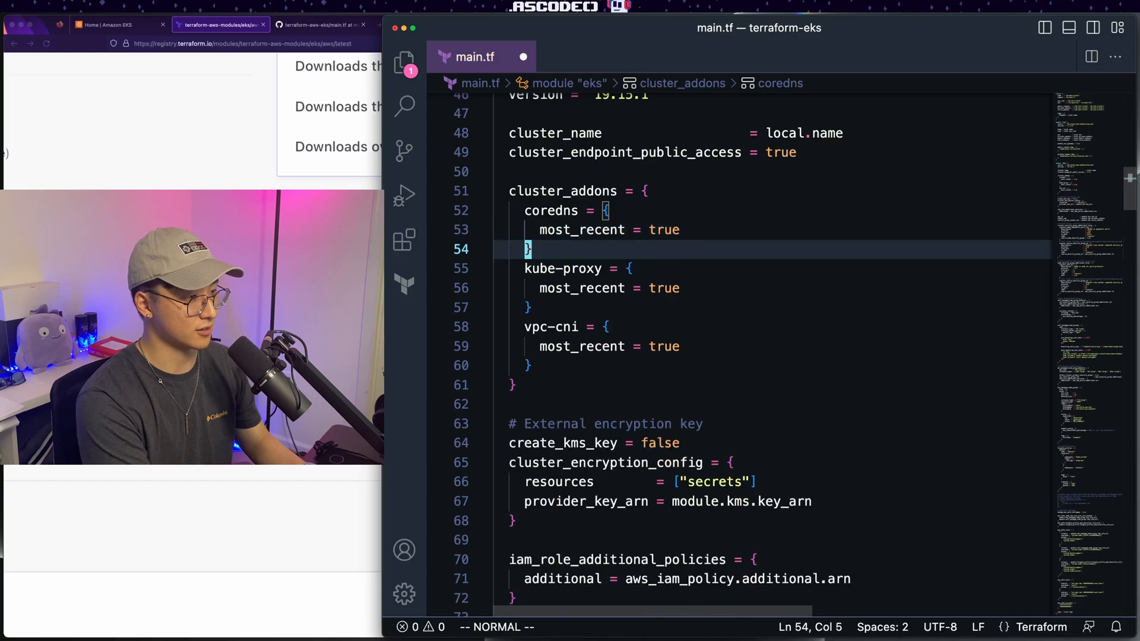
pyautogui.press('cmd+s')
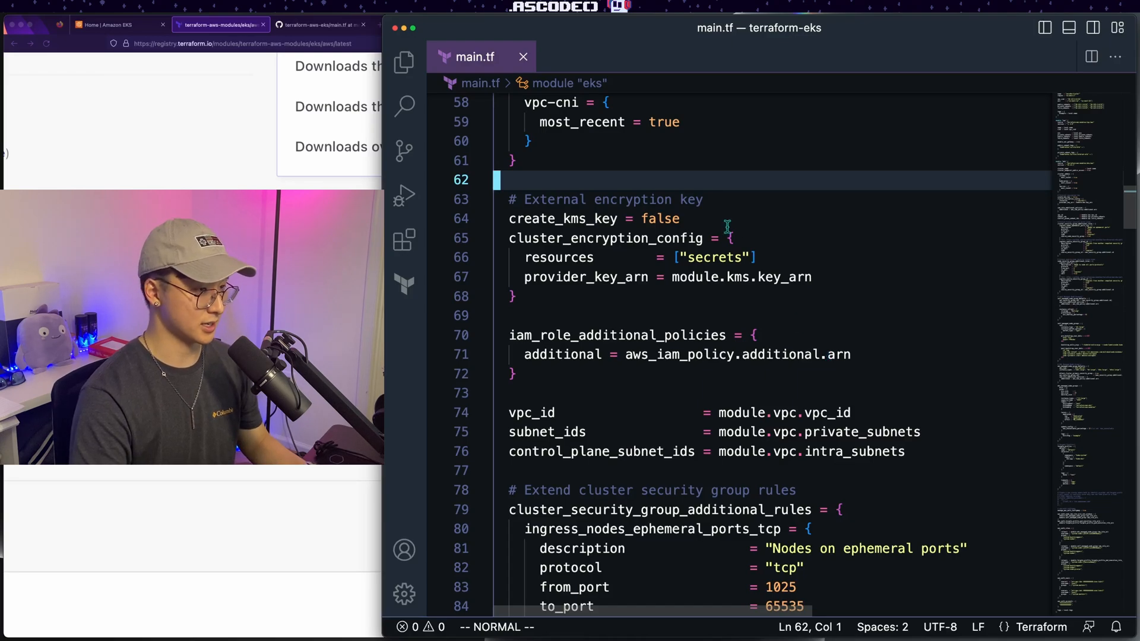
# Step: Delete create_kms_key, cluster_encryption_config and iam_role_additional_policies from the eks module
pyautogui.doubleClick(690, 199)
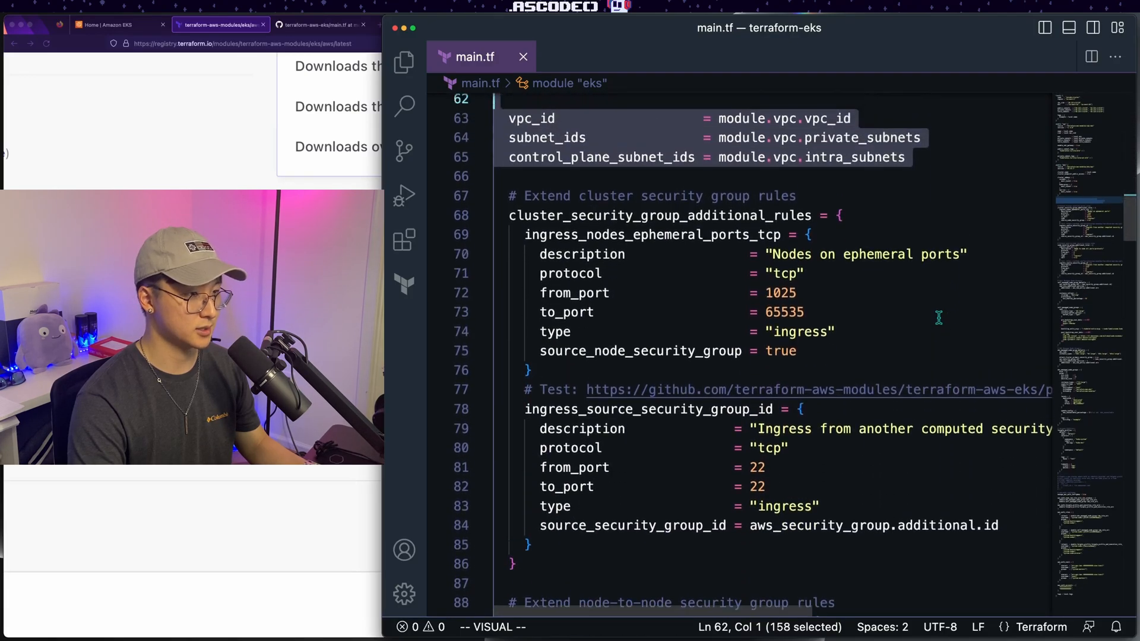
pyautogui.scroll(-3)
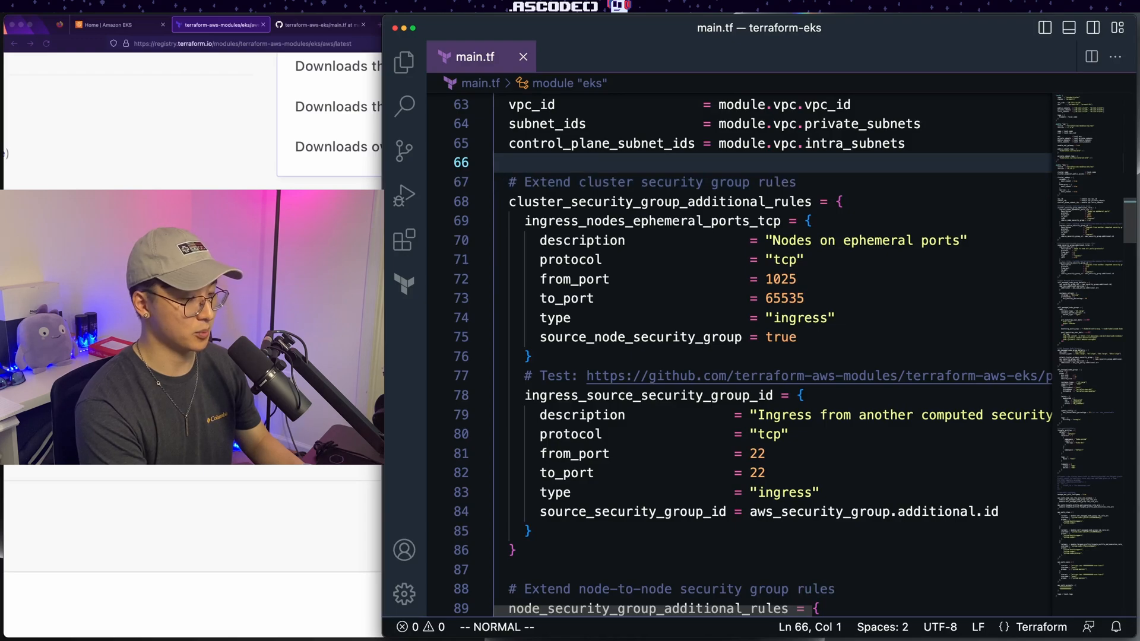
# Step: Delete the cluster_security_group_additional_rules and self_managed_node_group blocks from the eks module
pyautogui.click(791, 182)
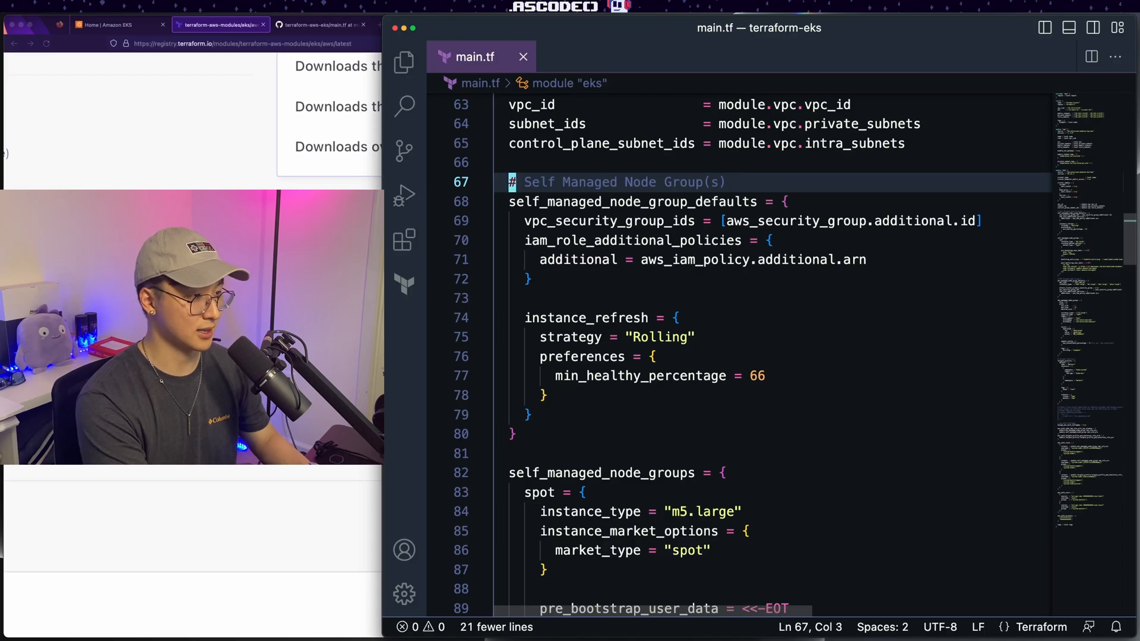
pyautogui.press('Escape')
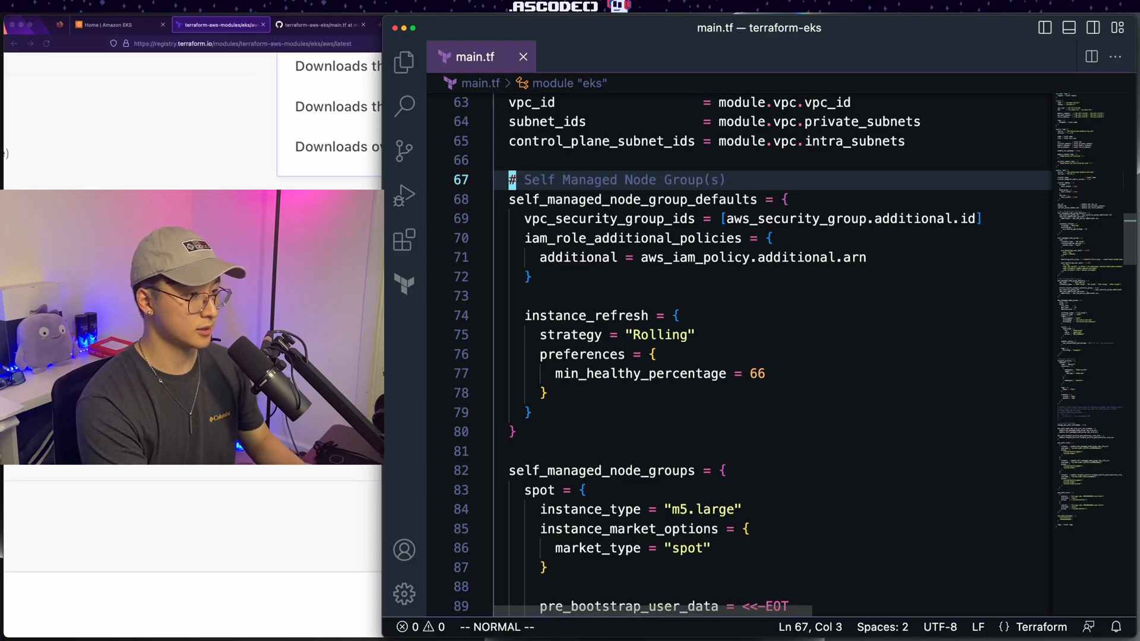
pyautogui.press('V')
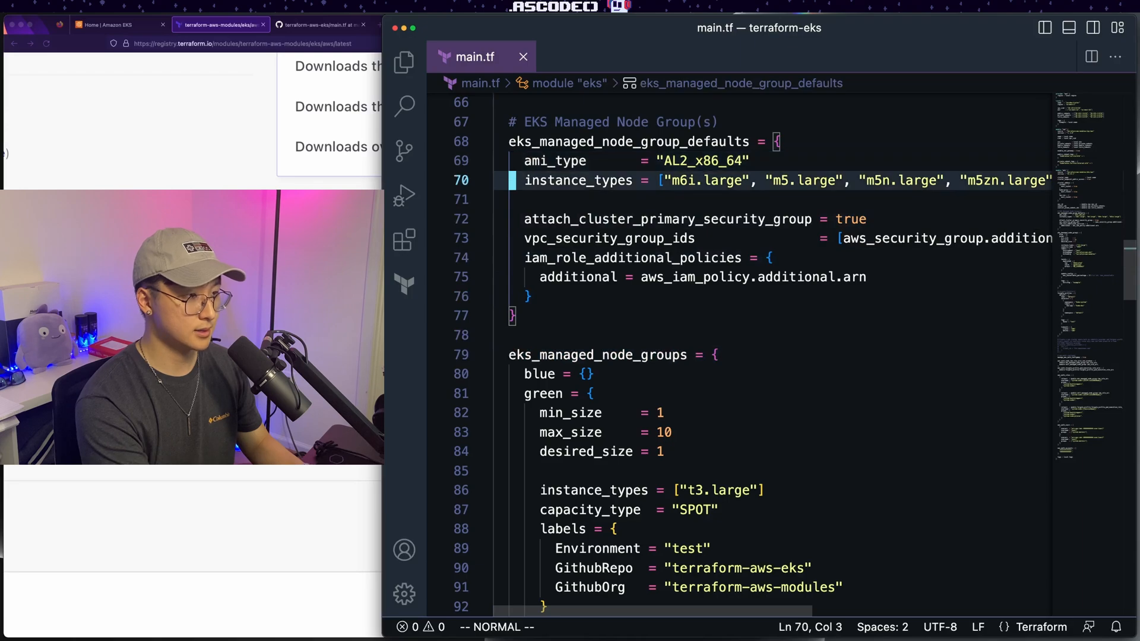
# Step: Limit the managed node group default instance_types to ["m5.large"] and drop the extra defaults
pyautogui.click(659, 180)
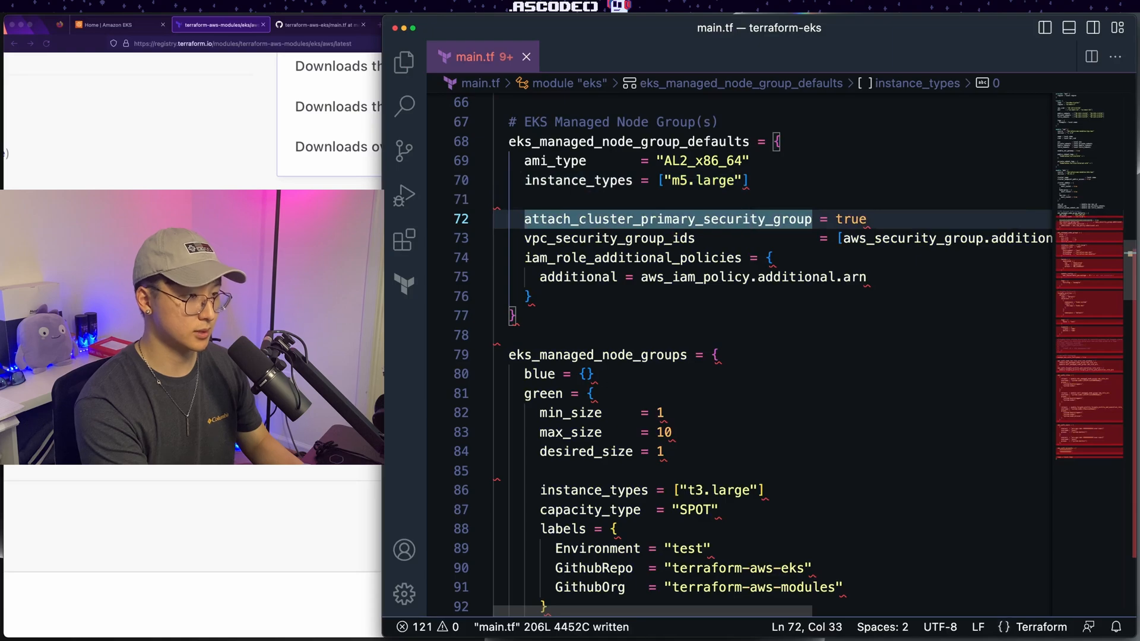
pyautogui.click(744, 237)
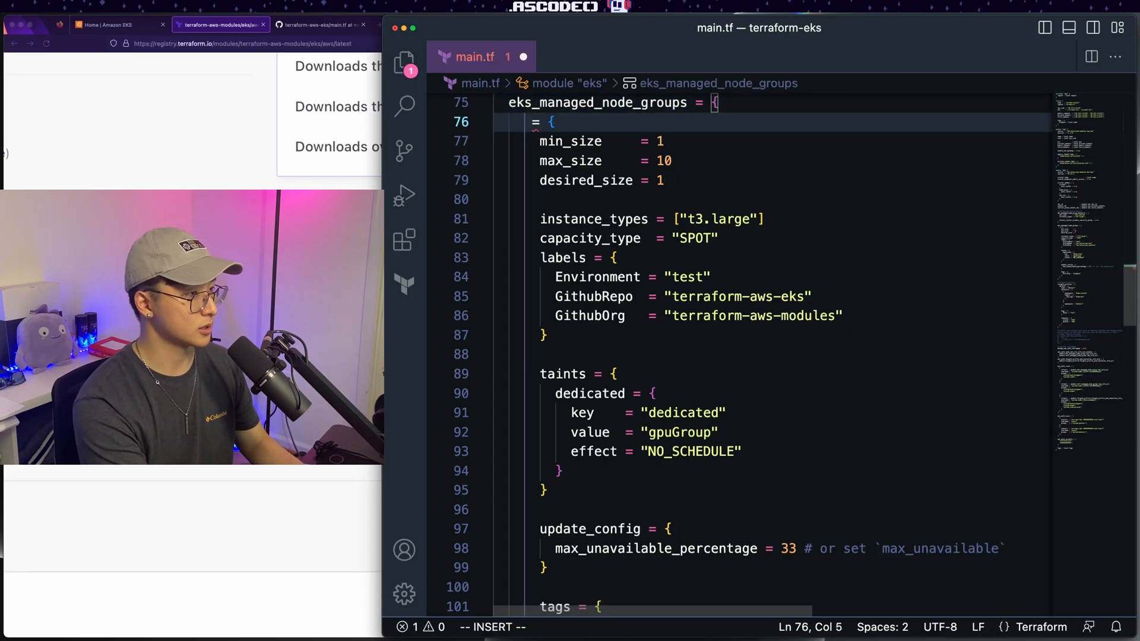
# Step: Rename the managed node group to ascode-cluster-wg with max_size 2, no labels or taints, and ExtraTag "helloworld"
pyautogui.write('ascode-cluster-')
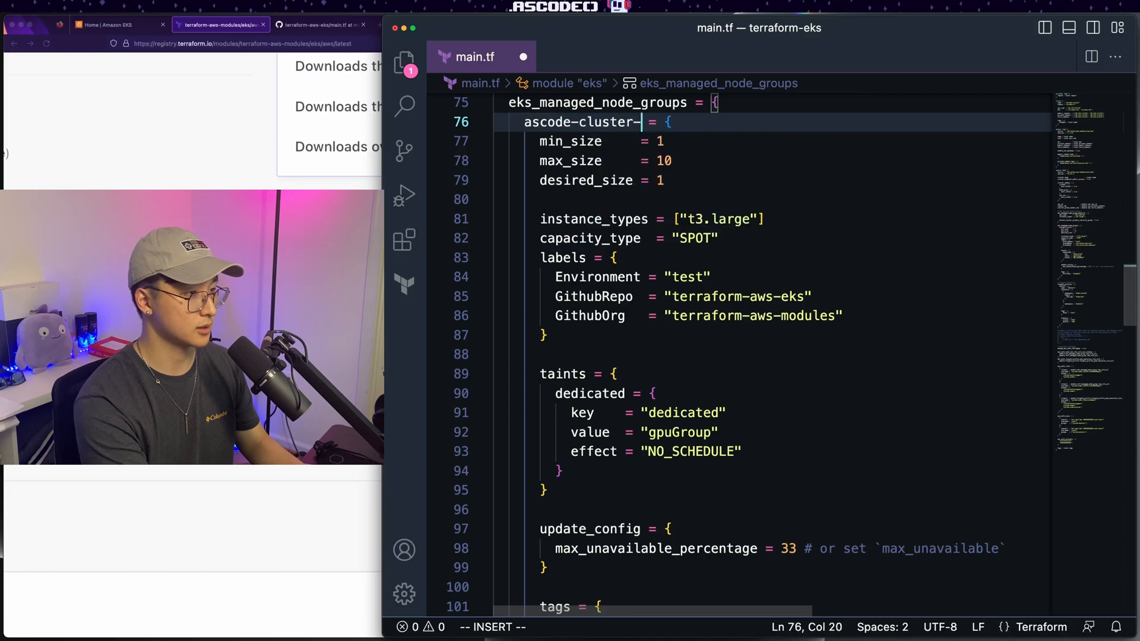
pyautogui.write('wg')
pyautogui.click(772, 161)
pyautogui.write('2')
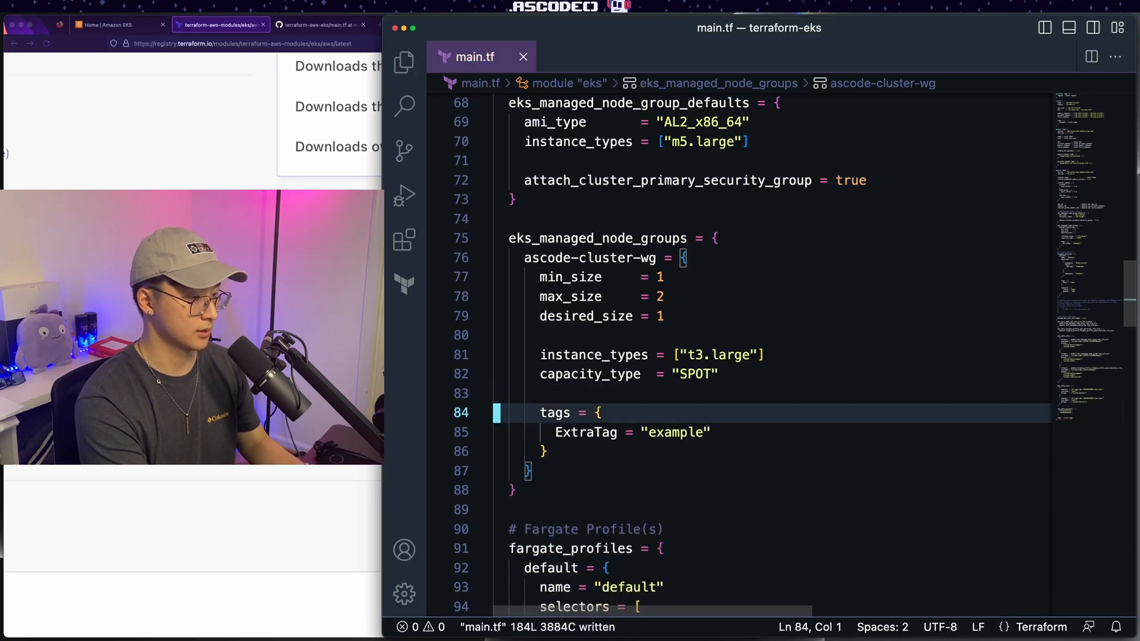
pyautogui.write('hello')
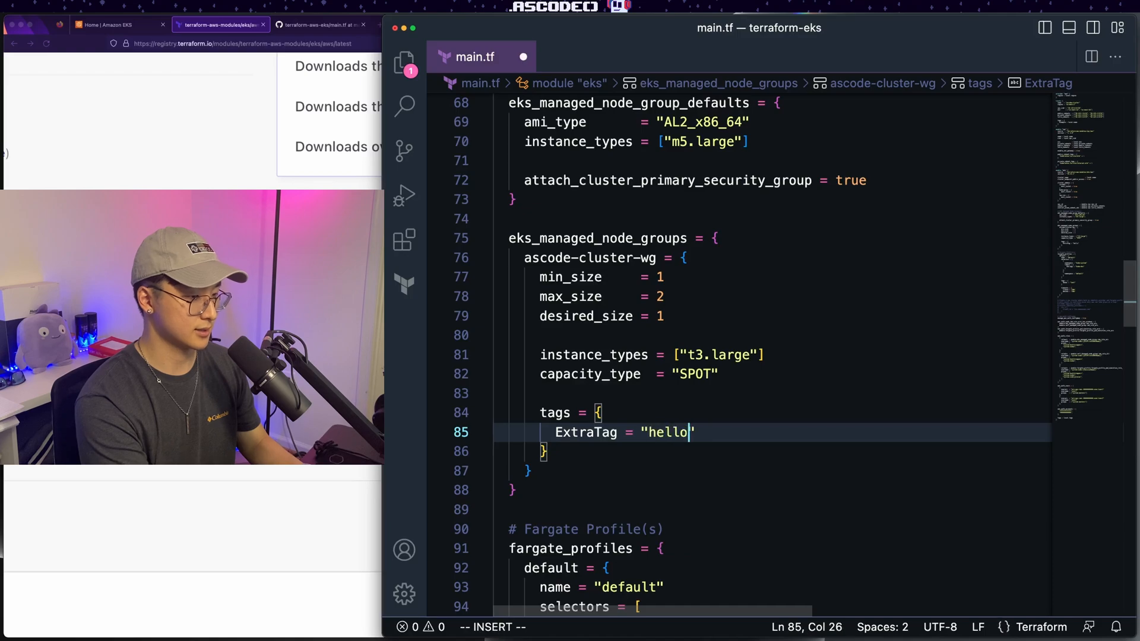
pyautogui.write('world')
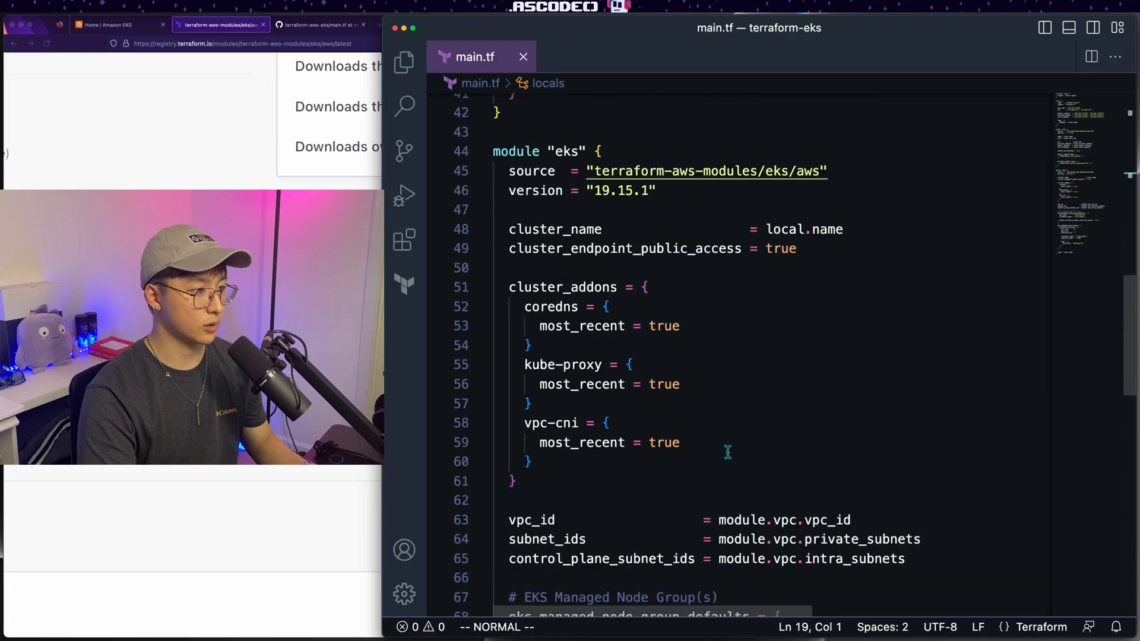
pyautogui.moveTo(813, 280)
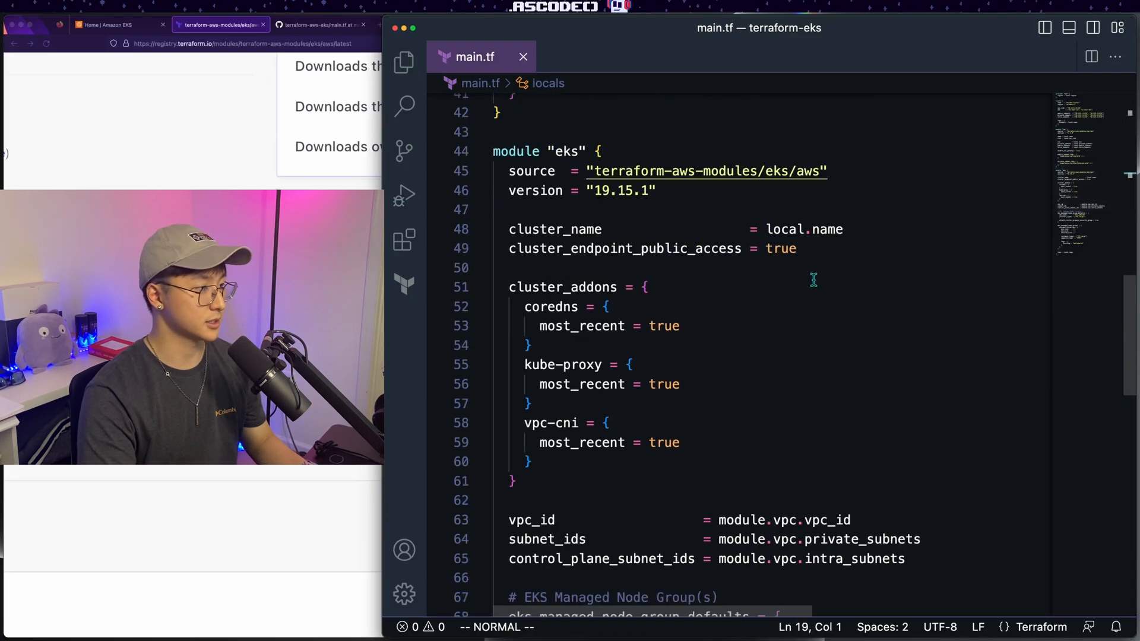
# Step: Save main.tf and scroll back over the eks module and its ascode-cluster-wg node group
pyautogui.scroll(-3)
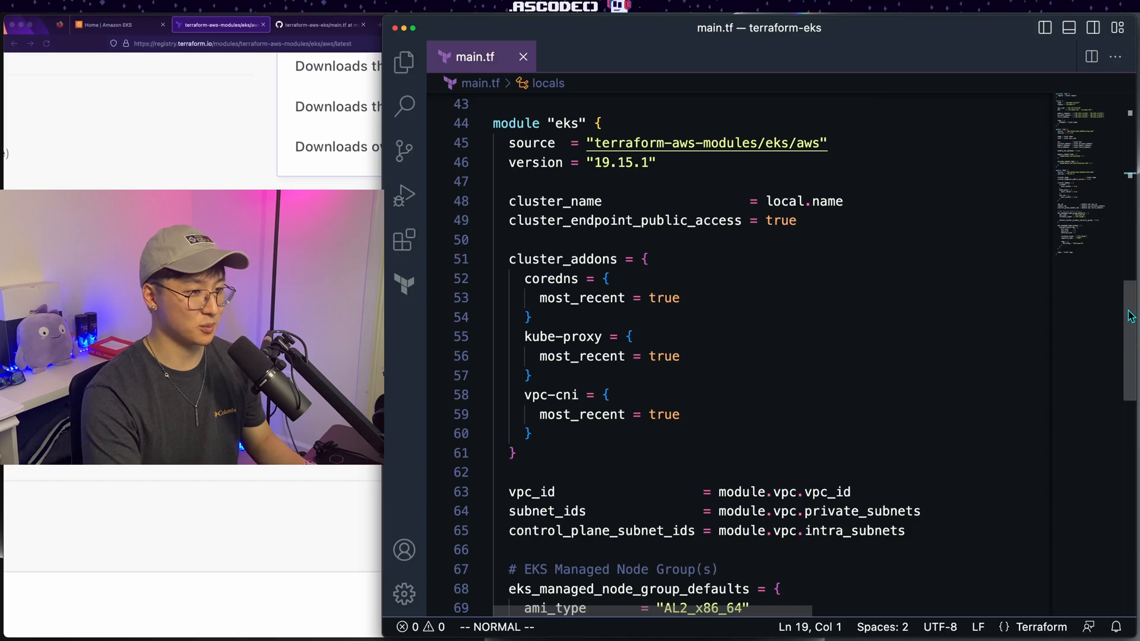
pyautogui.scroll(-3)
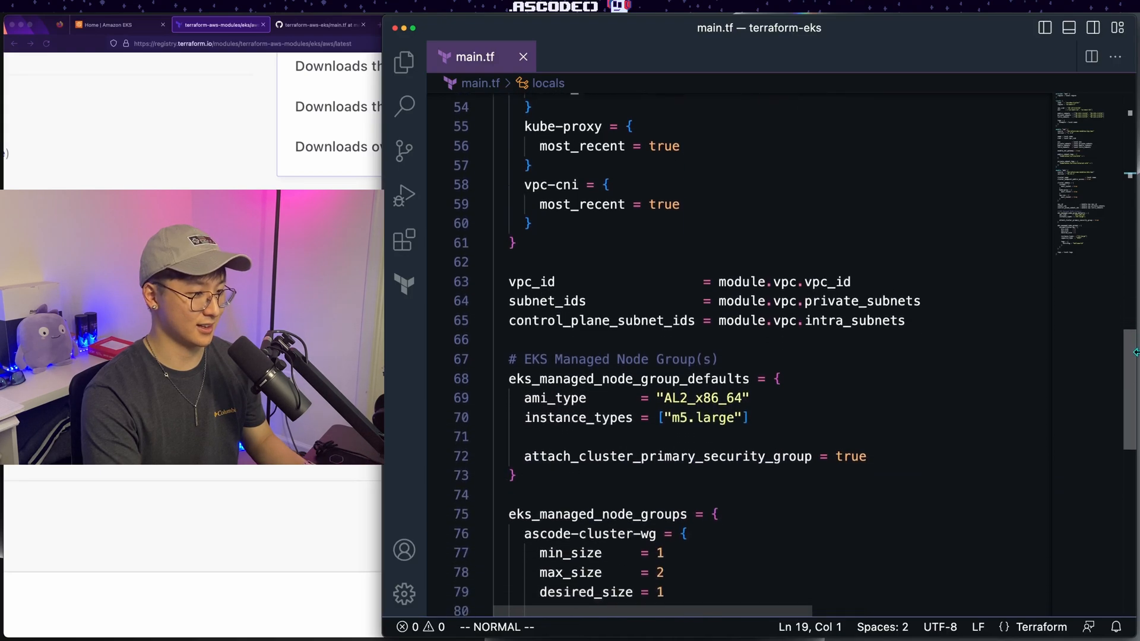
pyautogui.scroll(-3)
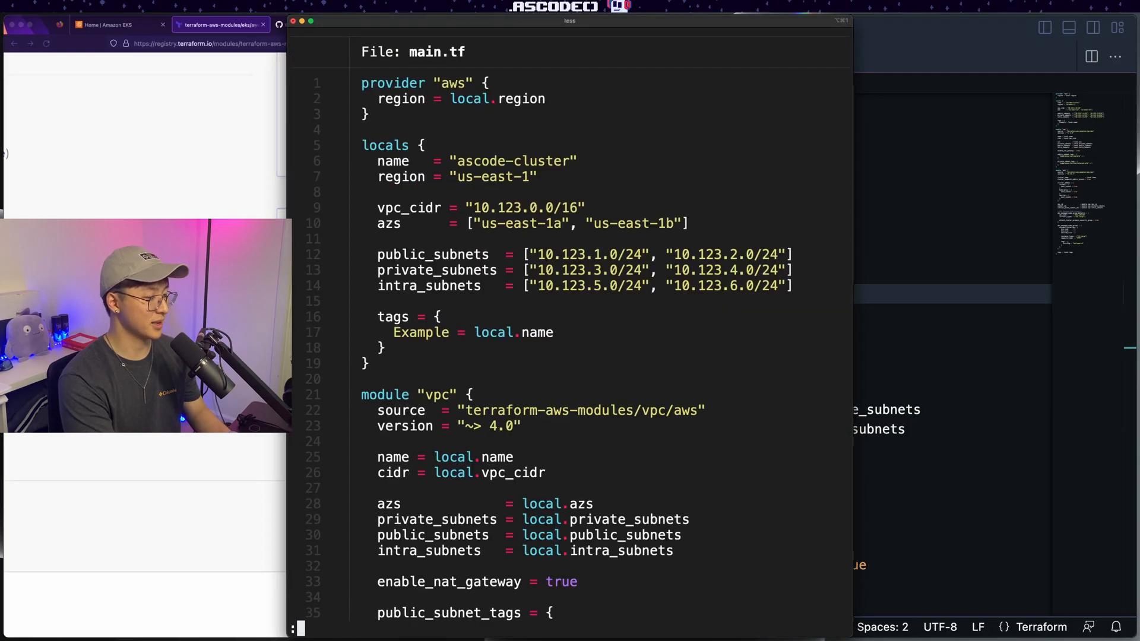
# Step: Page through cat main.tf to the ascode-cluster-wg group and helloworld tag, then quit back to the zsh prompt
pyautogui.scroll(-3)
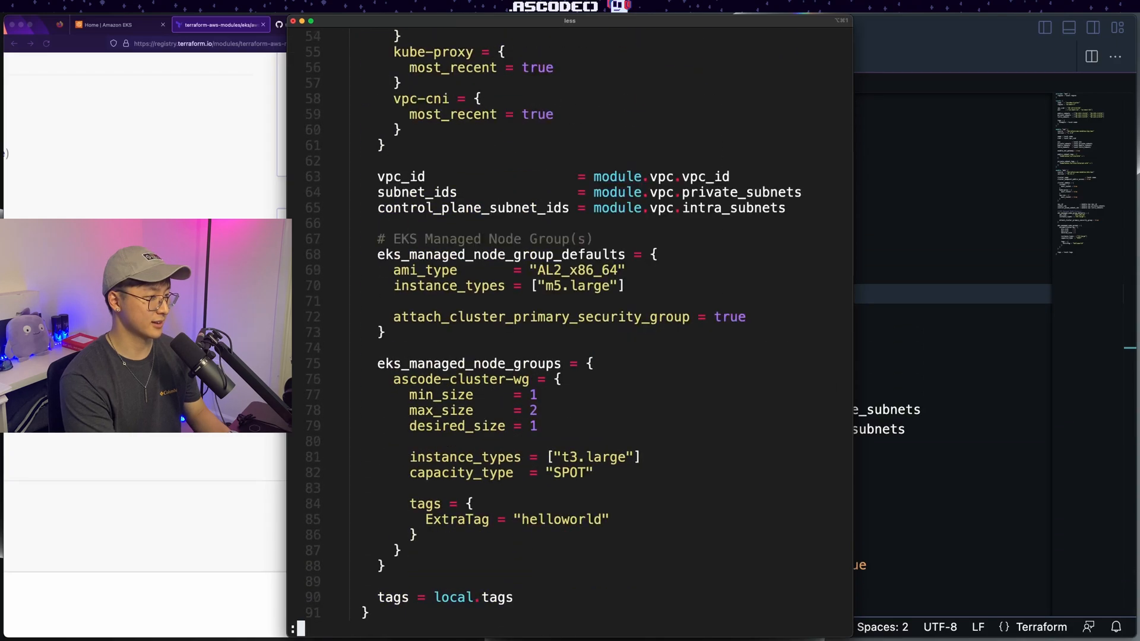
pyautogui.scroll(-3)
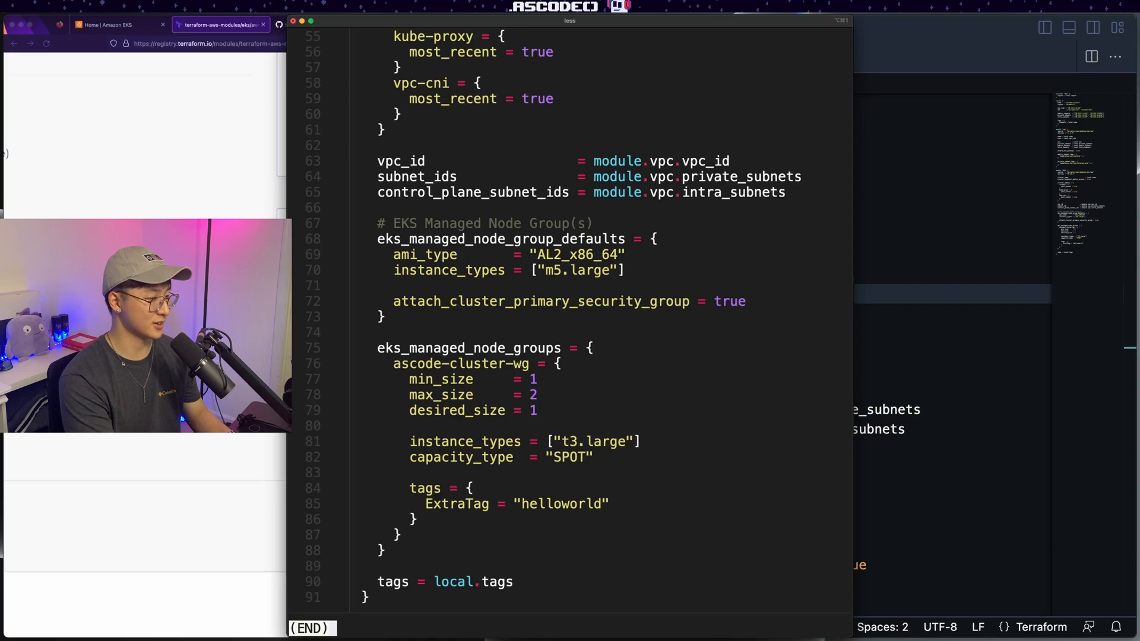
pyautogui.press('q')
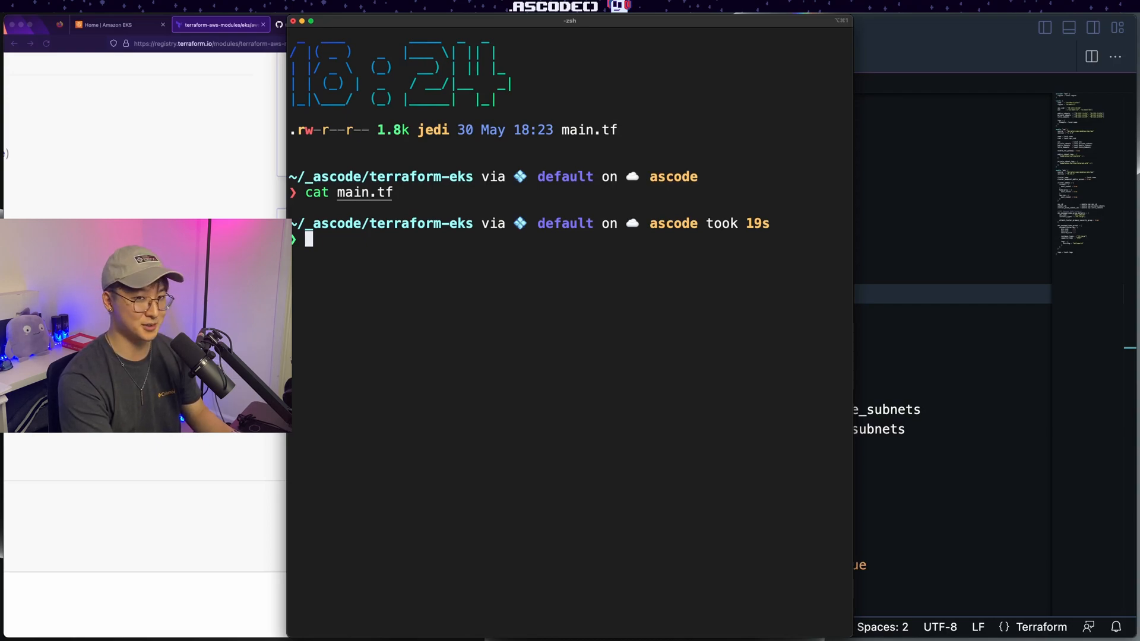
# Step: Run tf init, tf validate and tf plan -out tfplan for 62 resources, then begin typing tf apply tfplan
pyautogui.write('tf init')
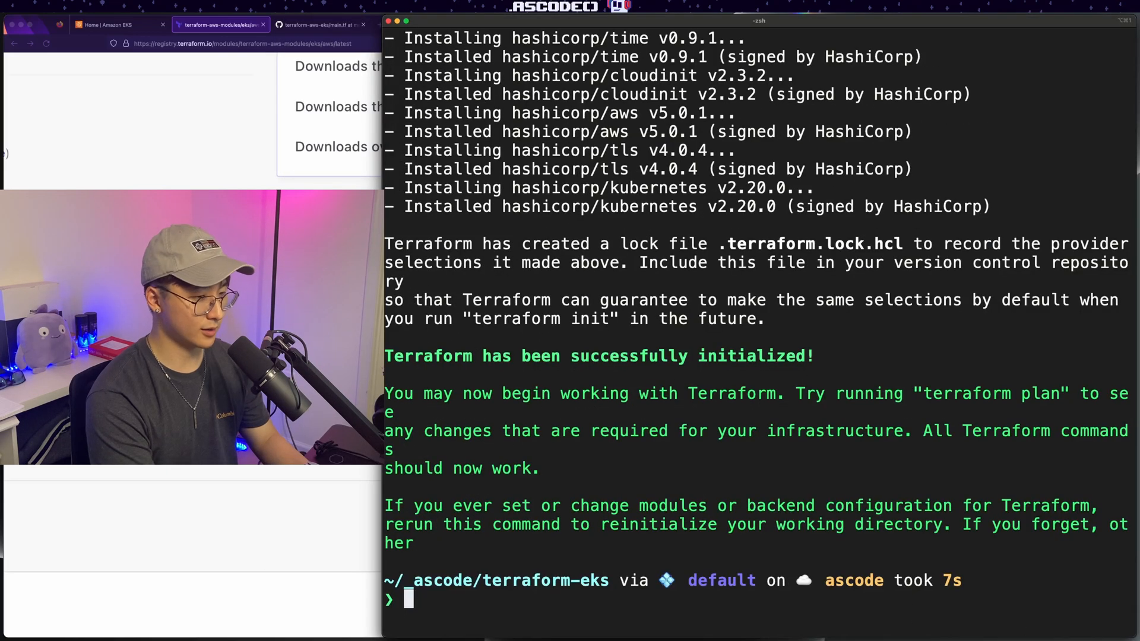
pyautogui.write('tf validate')
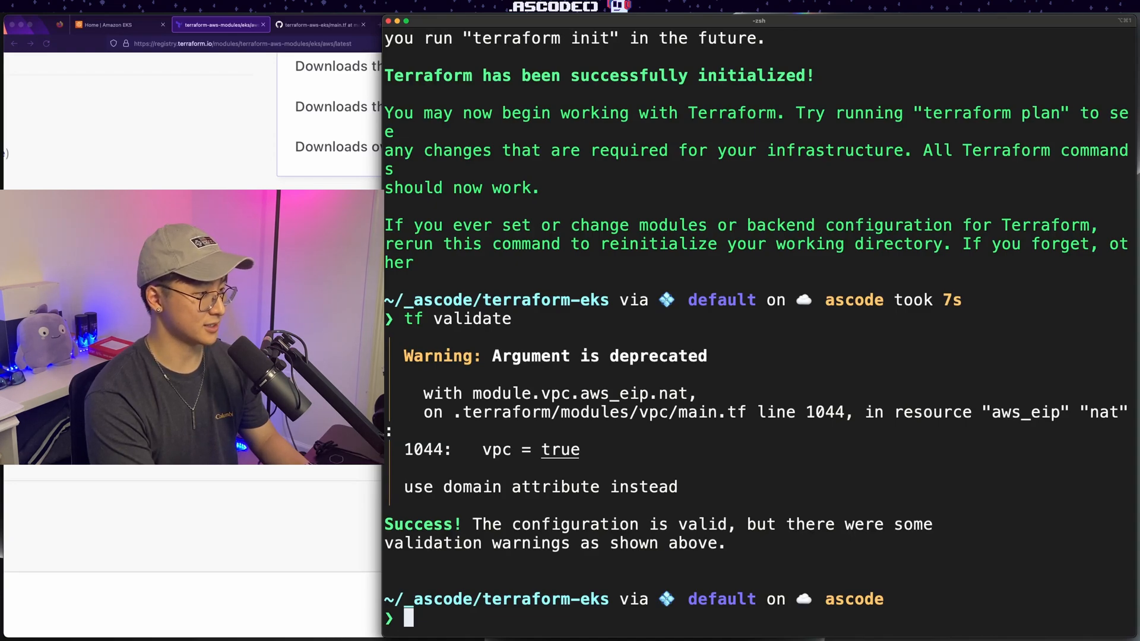
pyautogui.write('tf plan -ou')
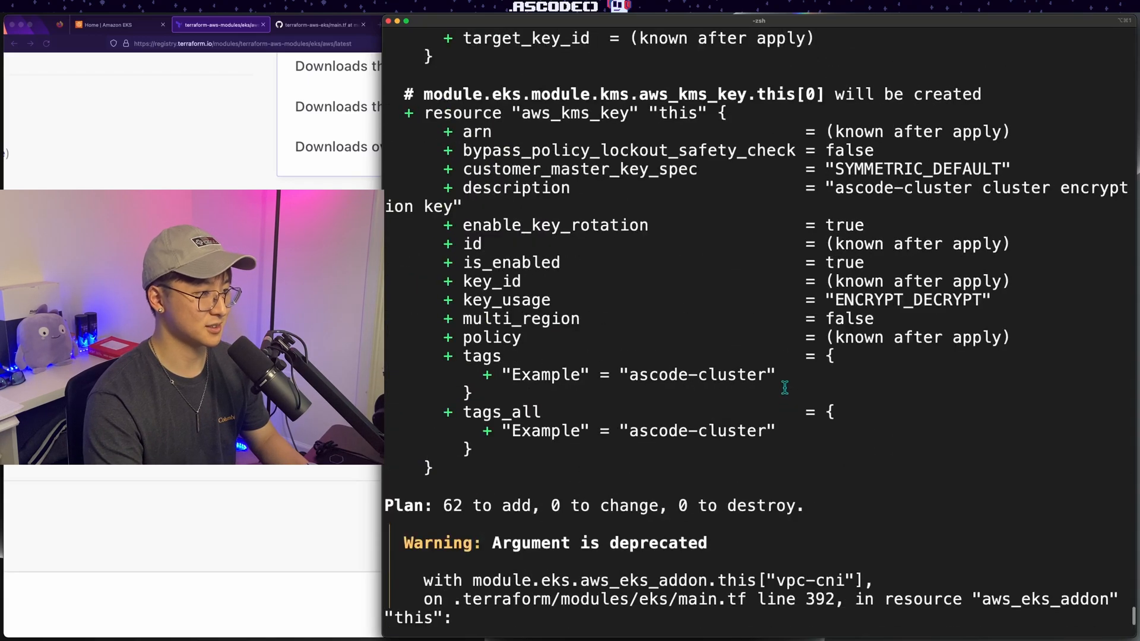
pyautogui.write('tf apply tfplan')
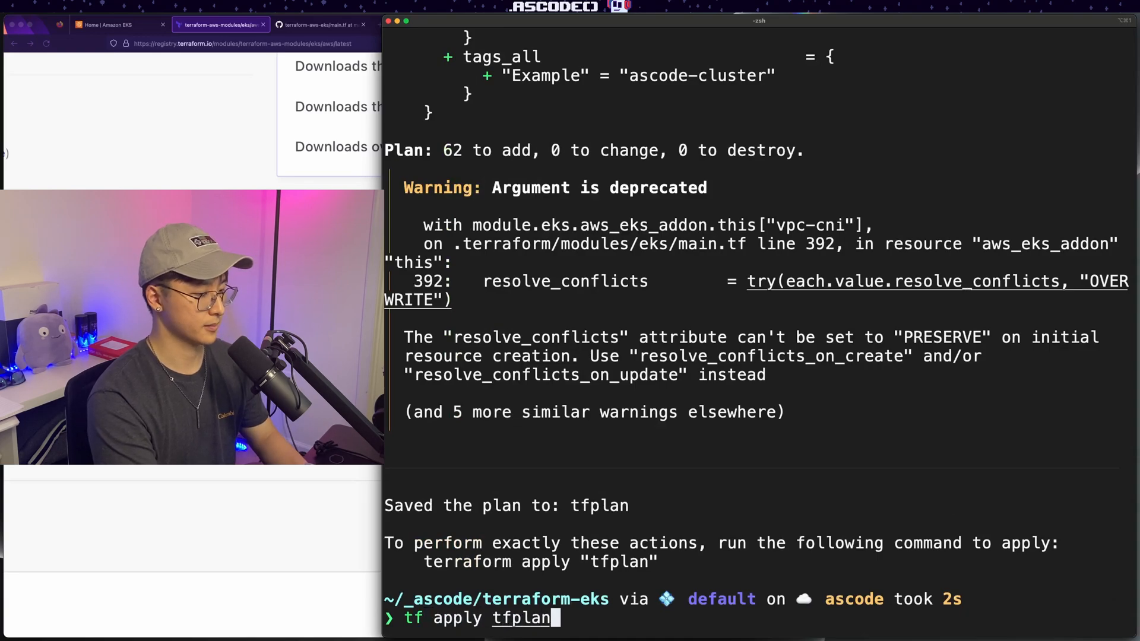
# Step: Apply the tfplan, then confirm ascode-cluster is Active in EKS and its ascode-cluster-wg EC2 instance is running
pyautogui.press('enter')
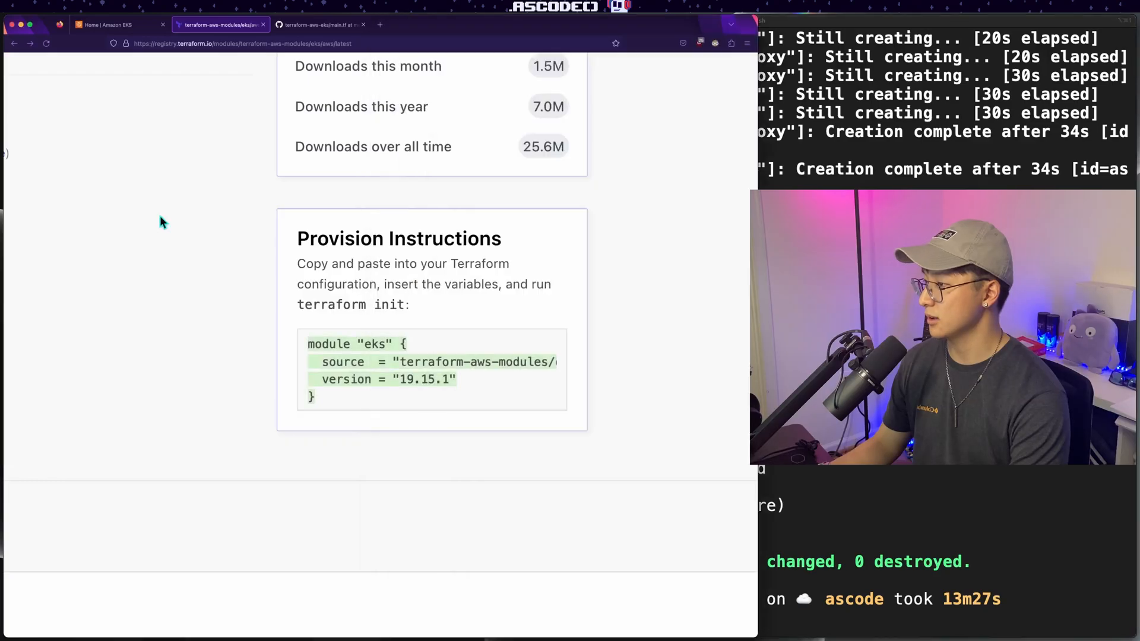
pyautogui.click(116, 24)
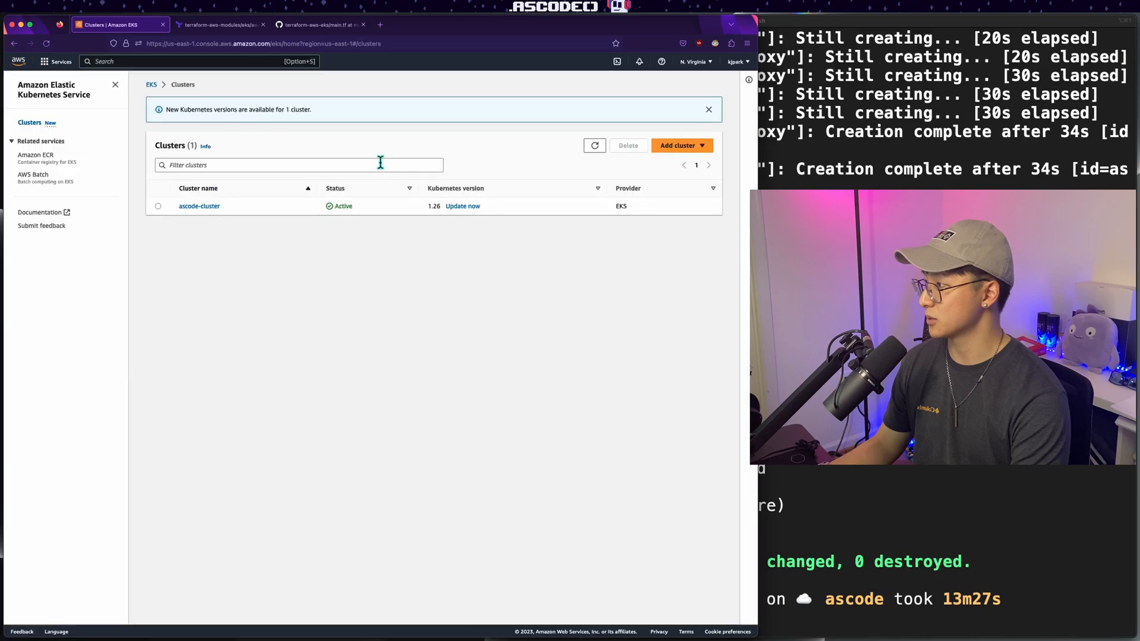
pyautogui.click(200, 205)
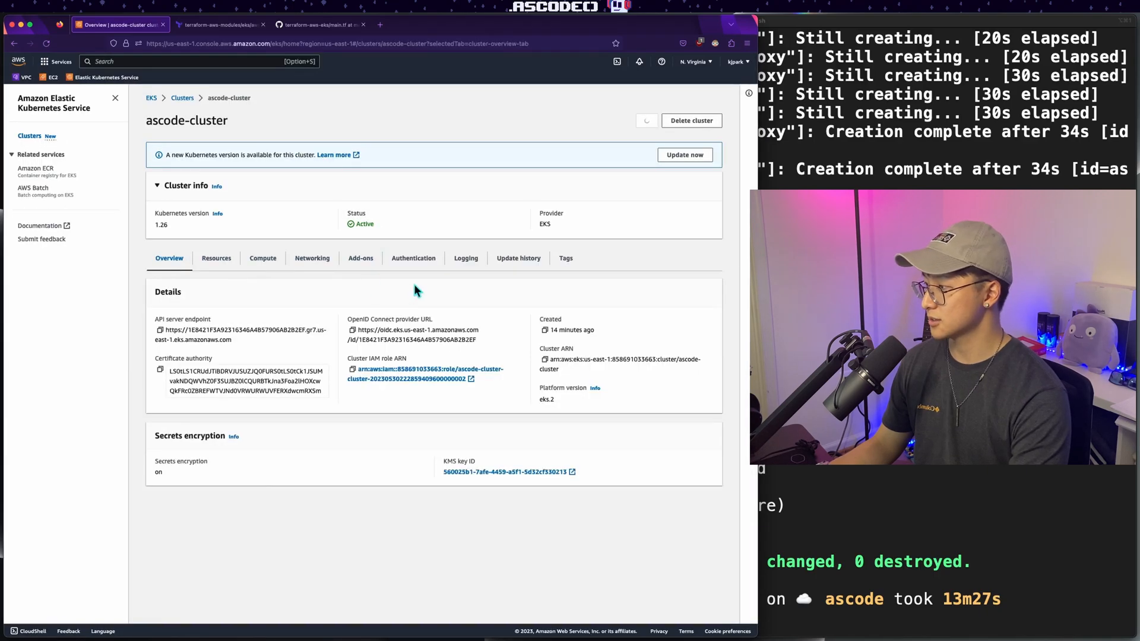
pyautogui.click(263, 258)
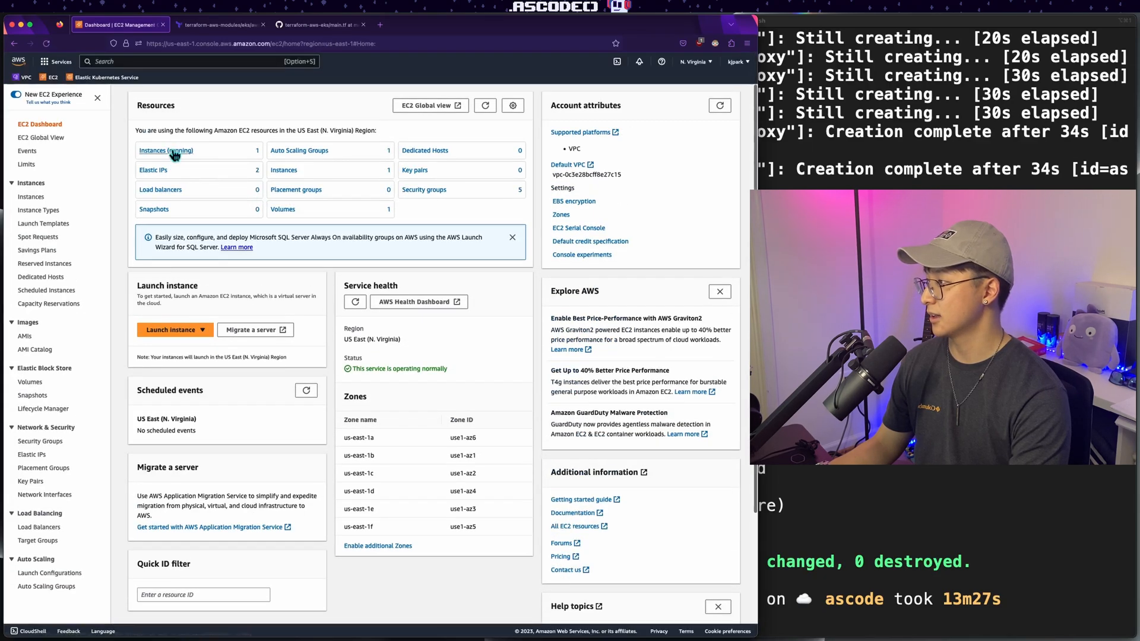
pyautogui.click(166, 151)
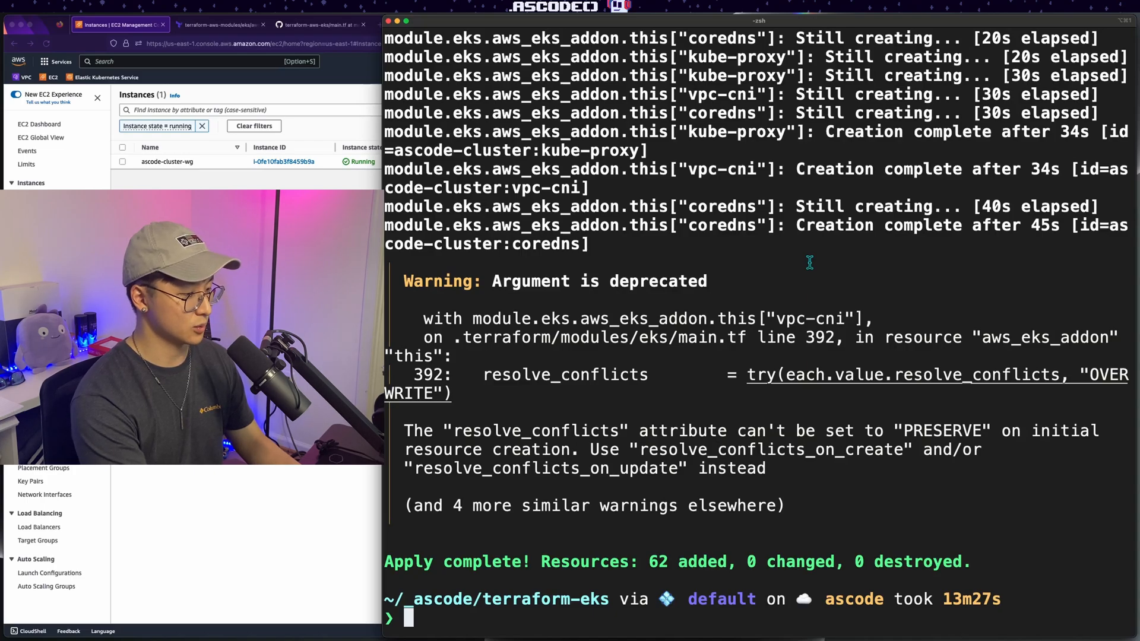
# Step: Attempt aws update-kubeconfig --region us-east-1 --name ascode-cluster, mistyped without the eks subcommand
pyautogui.write('aws update-ku')
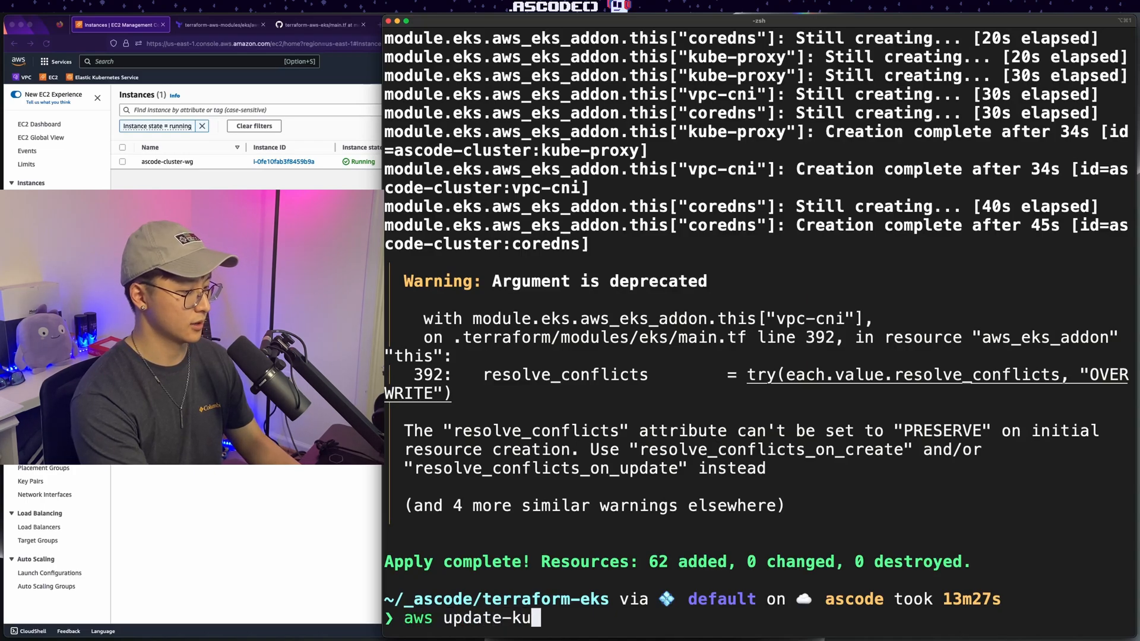
pyautogui.write('beconfig --region')
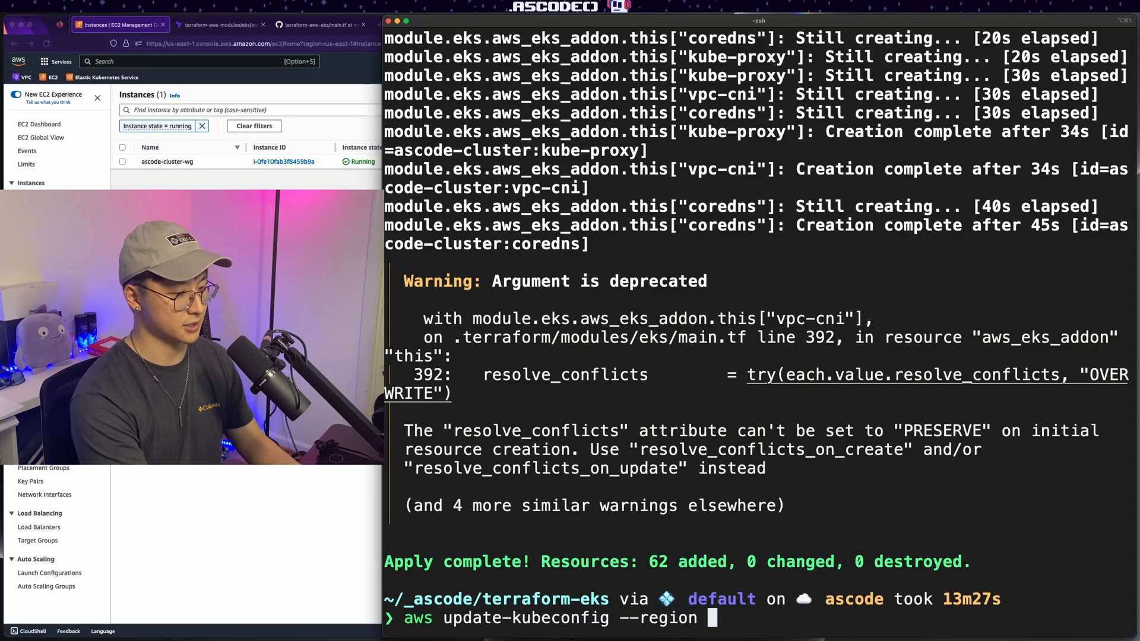
pyautogui.write('us-east-1 --')
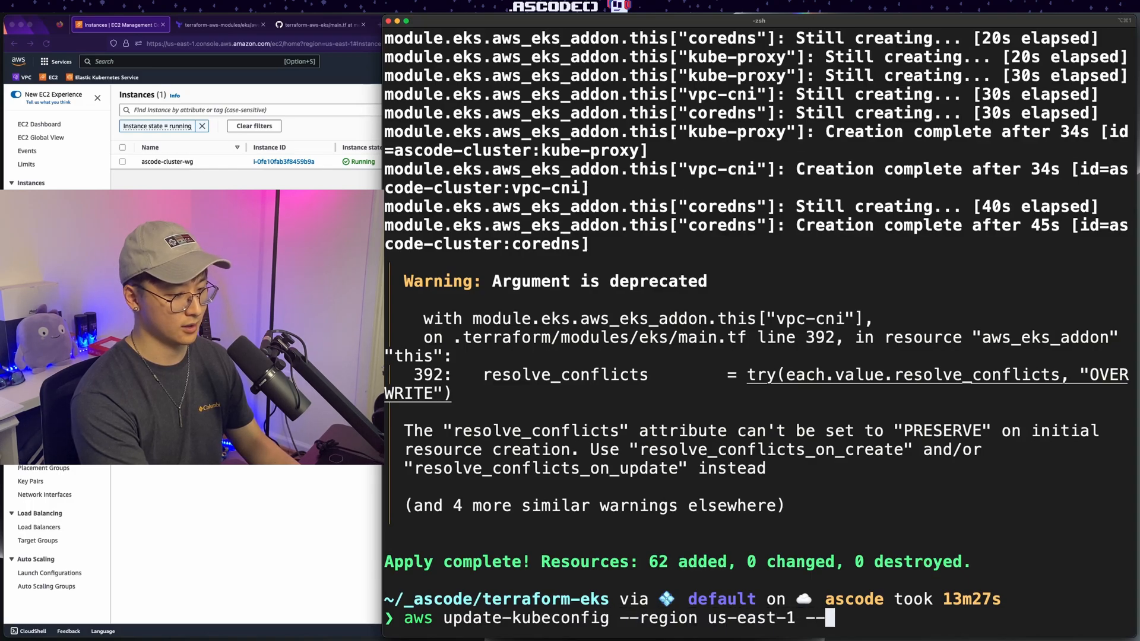
pyautogui.write('name ascode-cluster')
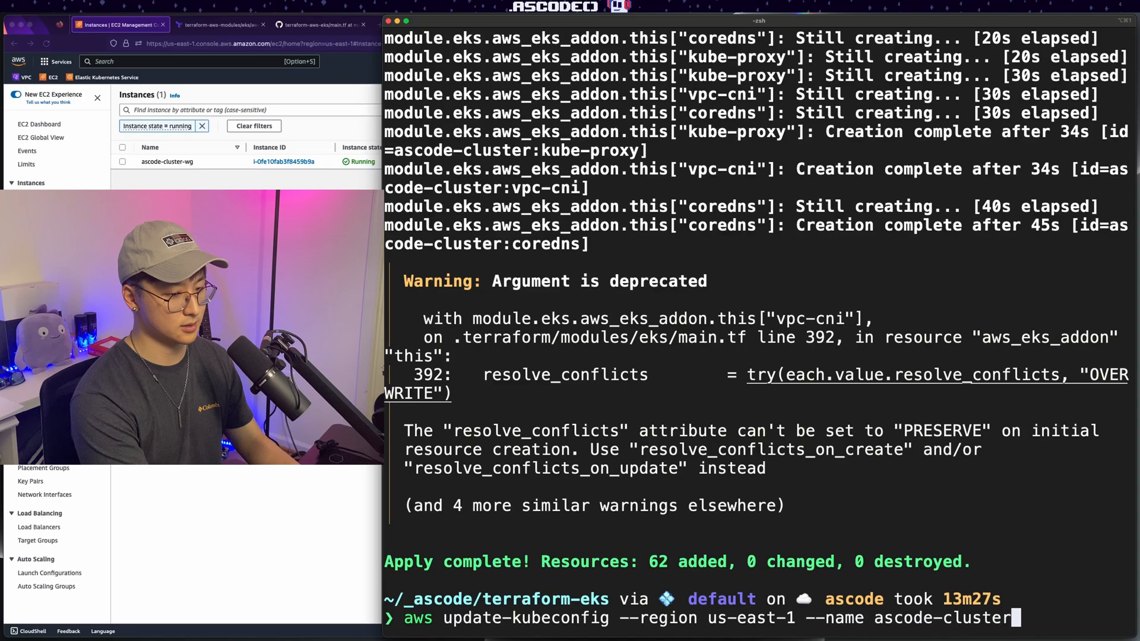
pyautogui.press('Enter')
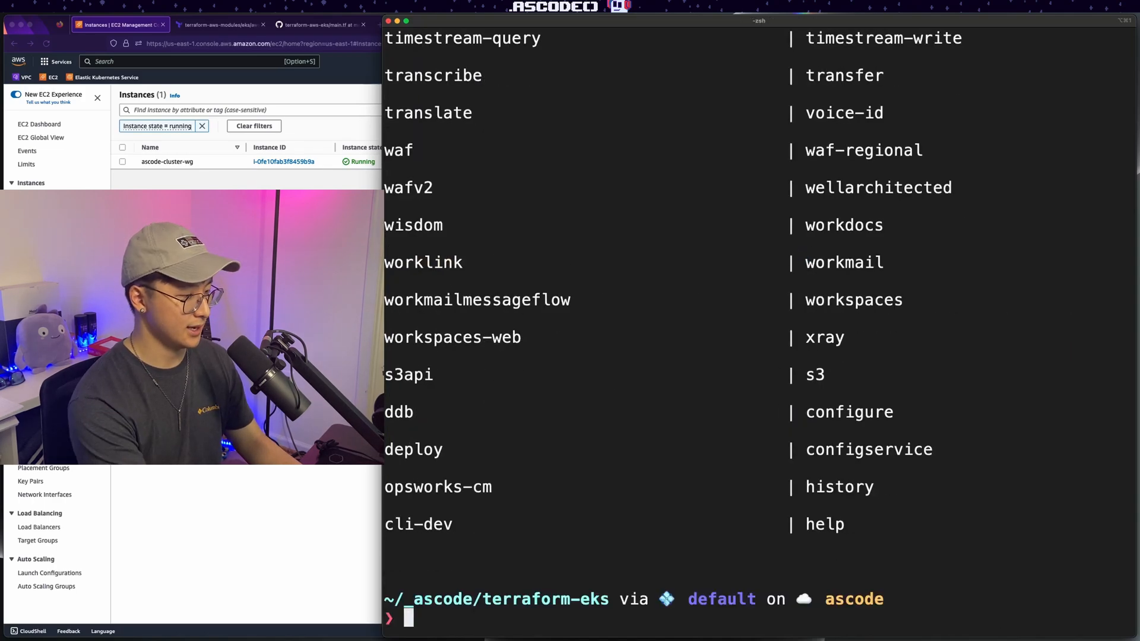
# Step: Run the corrected aws eks update-kubeconfig for ascode-cluster in us-east-1, then begin typing k get no
pyautogui.write('aws eks')
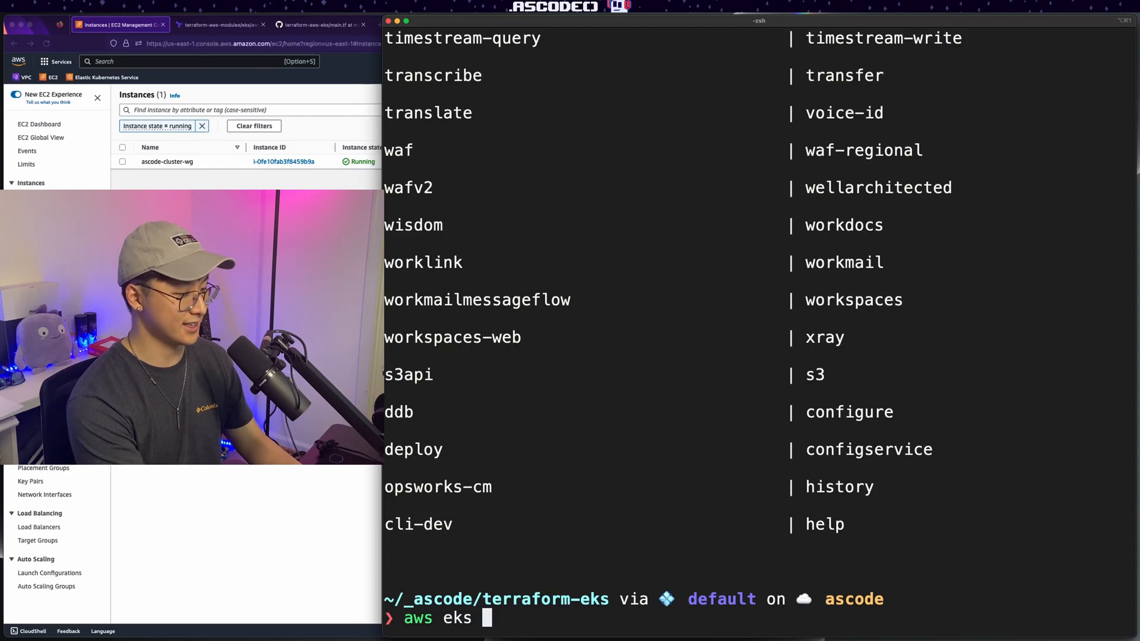
pyautogui.write('update-kub')
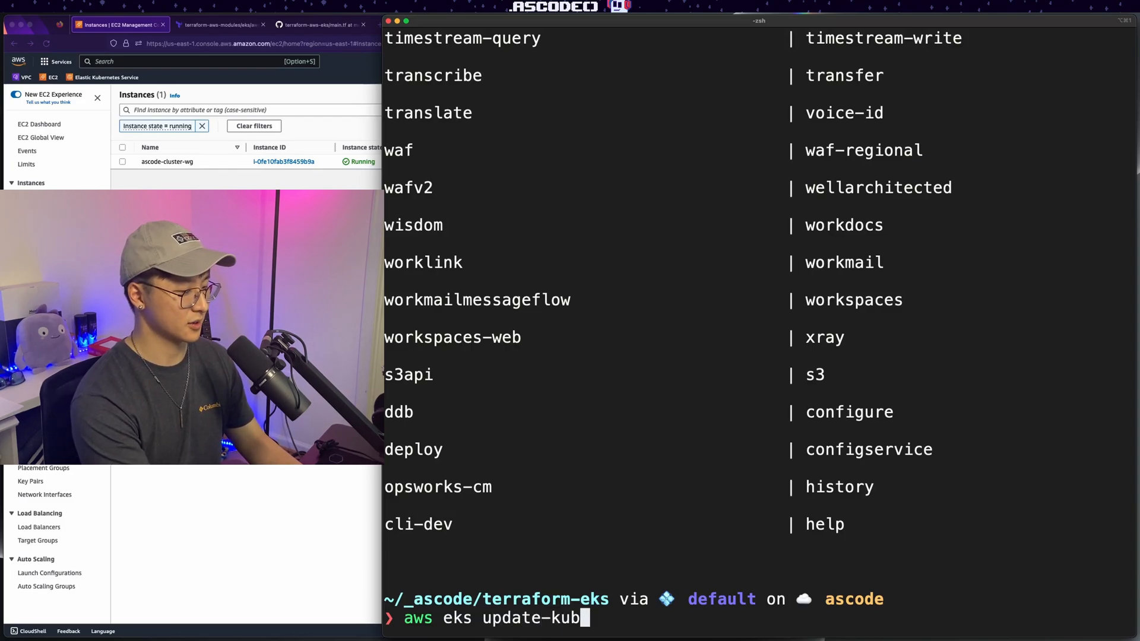
pyautogui.write('econfig --region')
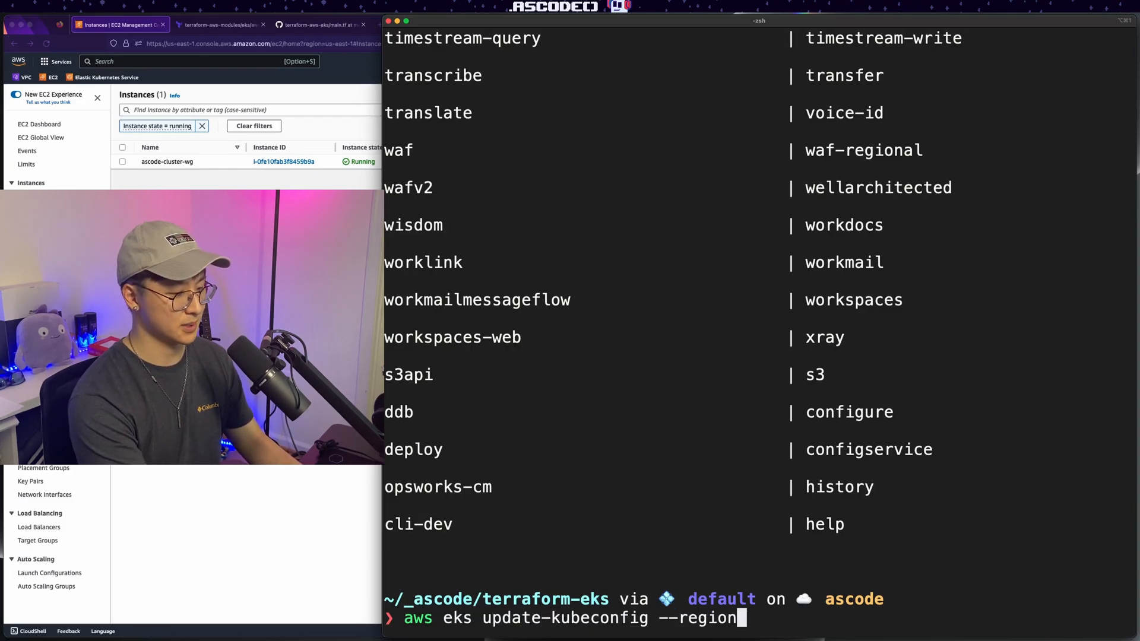
pyautogui.write('us-east-1')
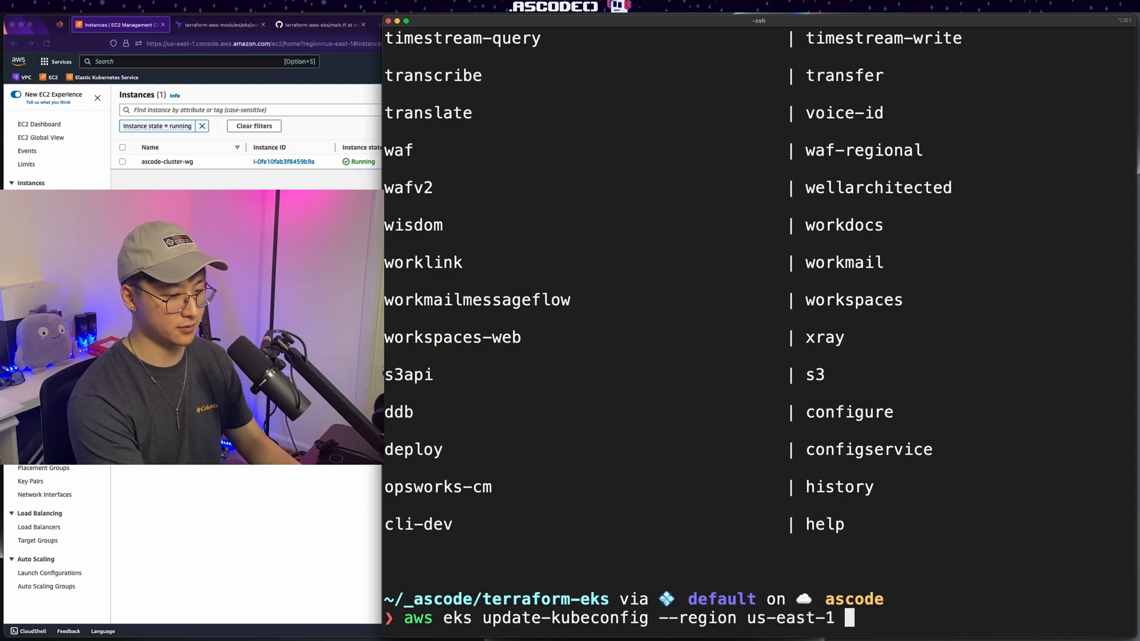
pyautogui.write('--name ascode-cluster')
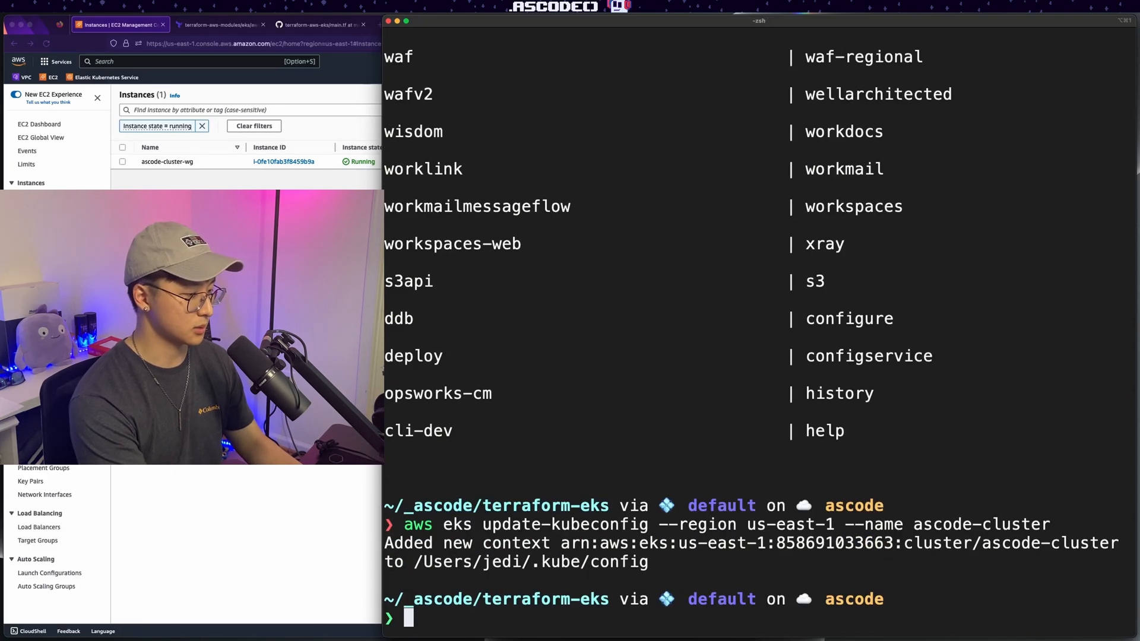
pyautogui.write('k get no')
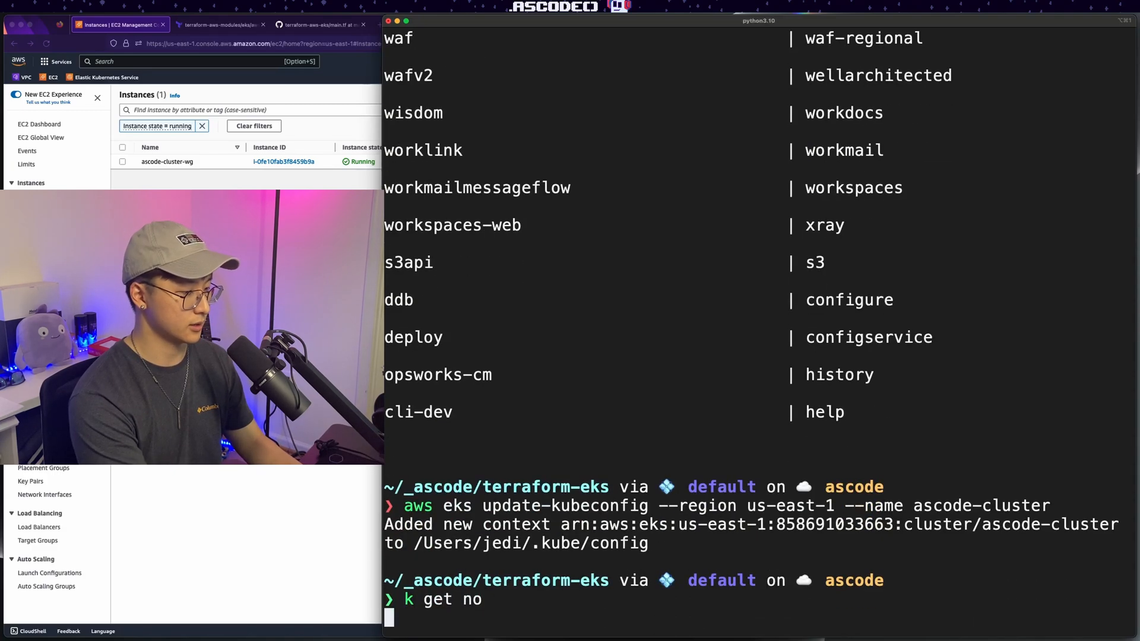
# Step: List the single Ready node, launch testpod with image nginx, and watch pods with k get po --watch
pyautogui.press('Return')
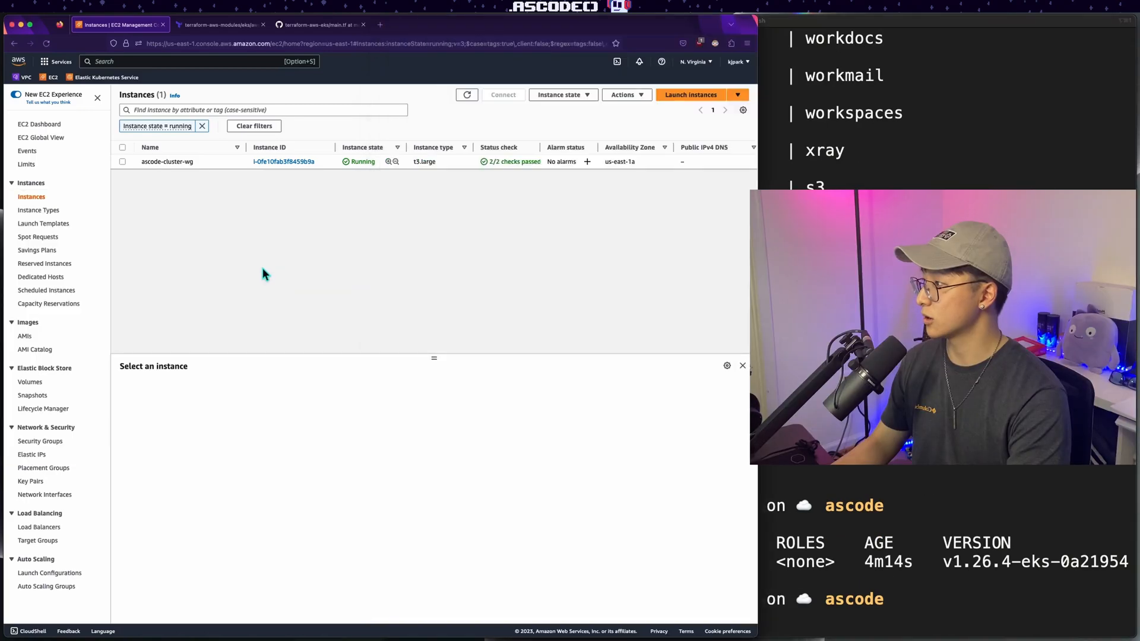
pyautogui.click(122, 162)
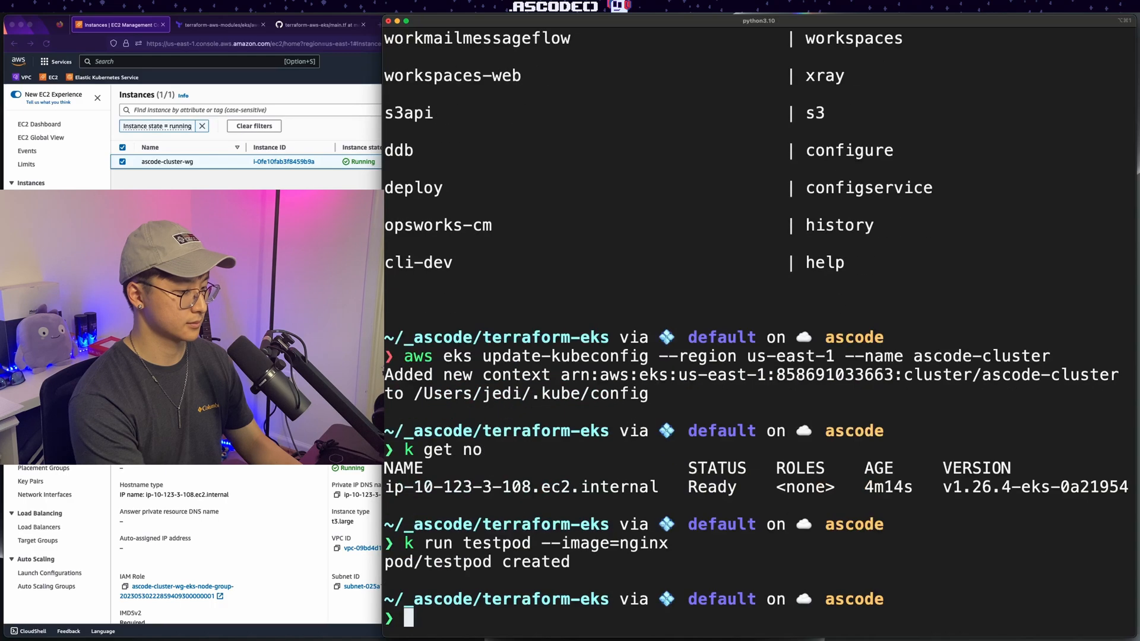
pyautogui.write('k get po')
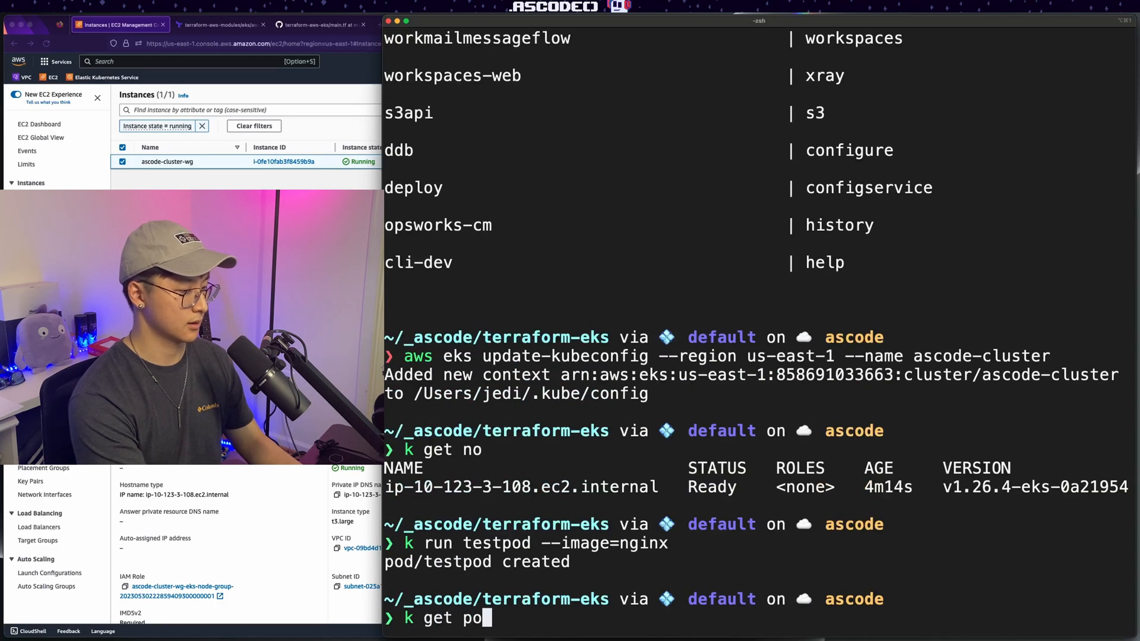
pyautogui.write('--watch')
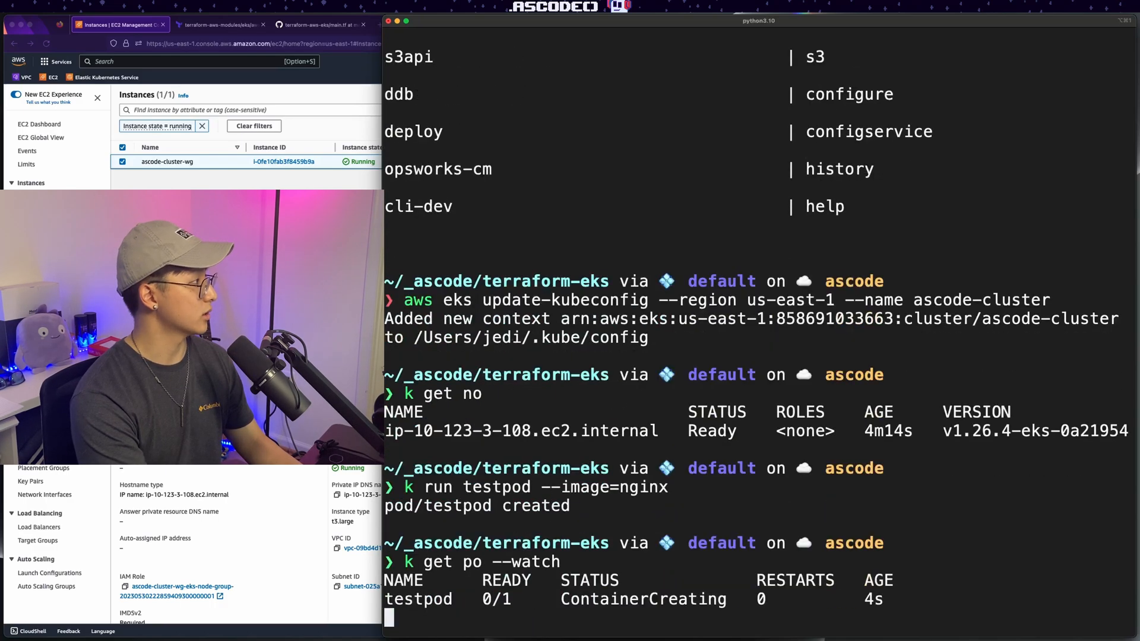